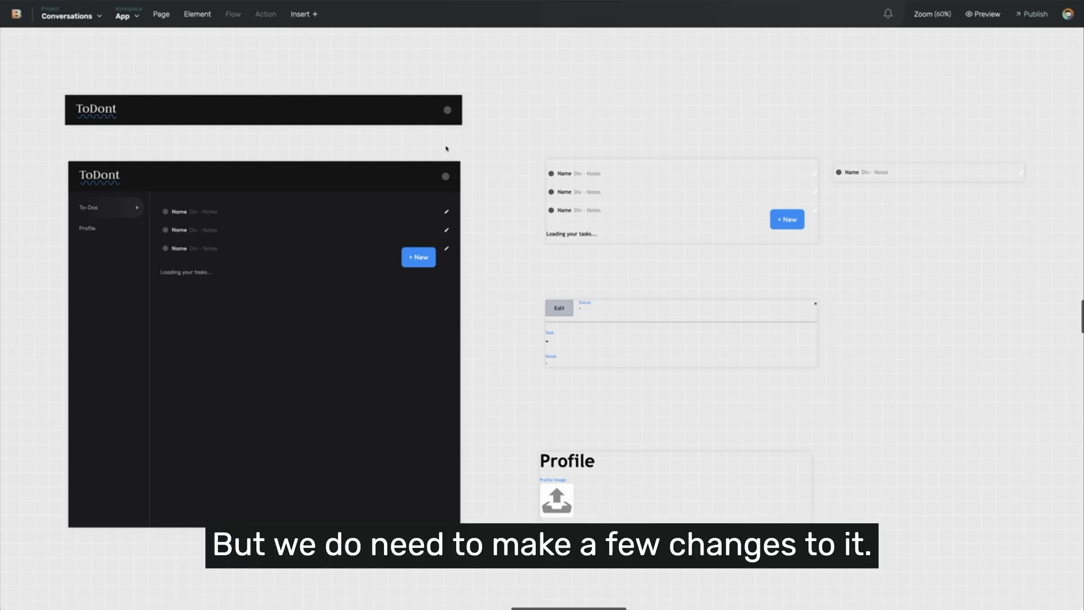
mouse_move(456, 146)
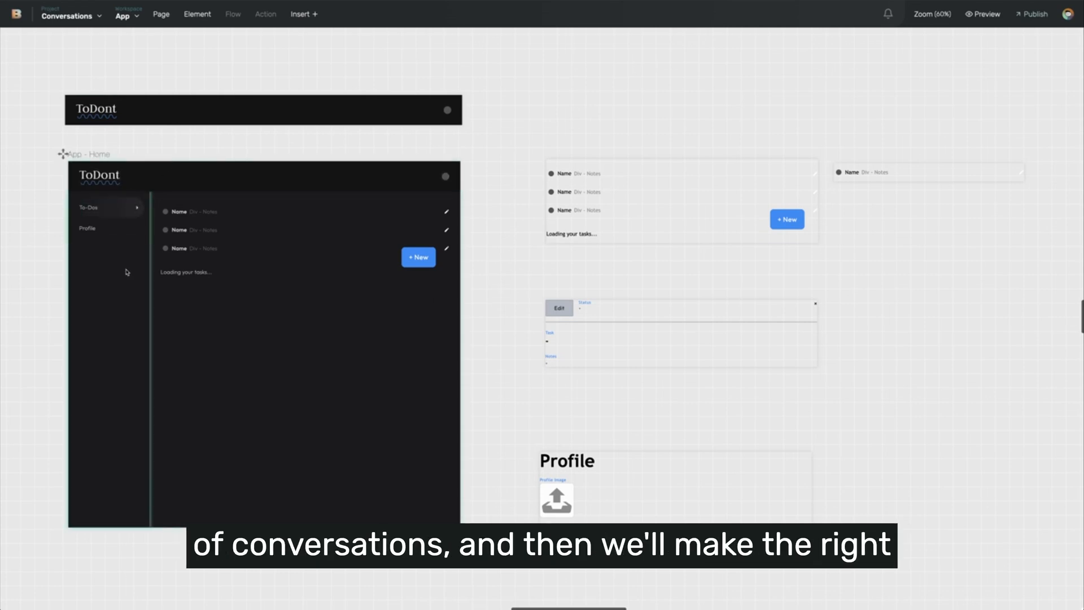
mouse_move(117, 290)
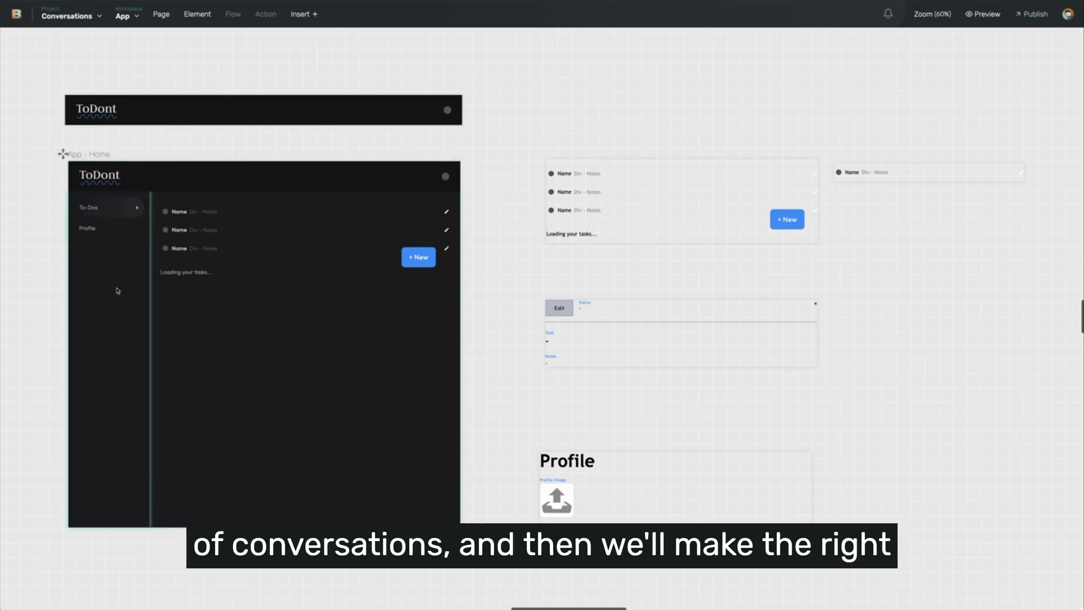
mouse_move(210, 304)
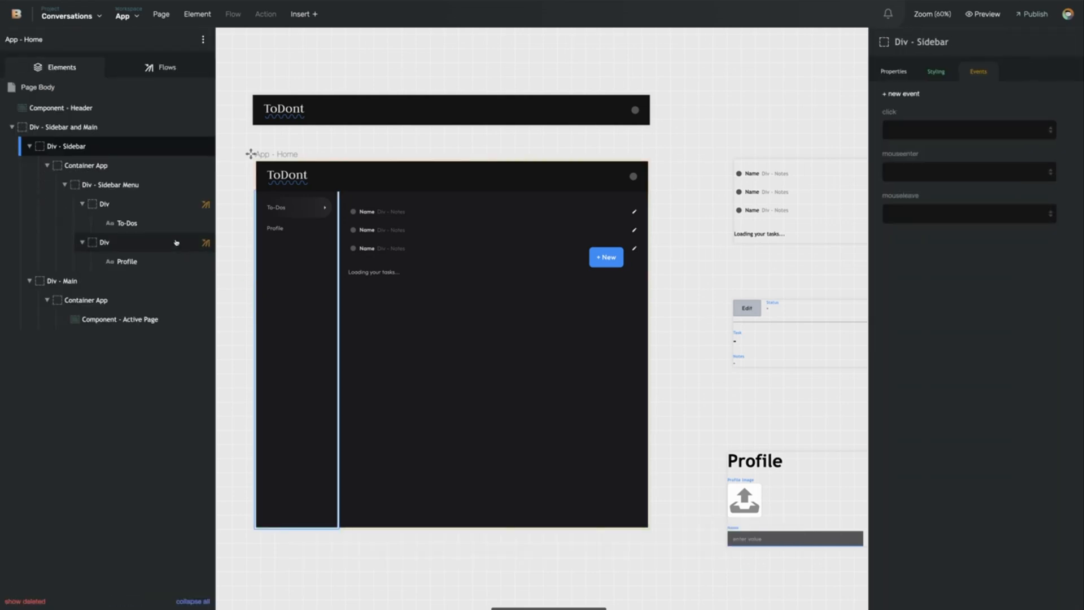
Clear out the sidebar's To-Dos and Profile items and add a Conversations repeating list.
left_click(104, 203)
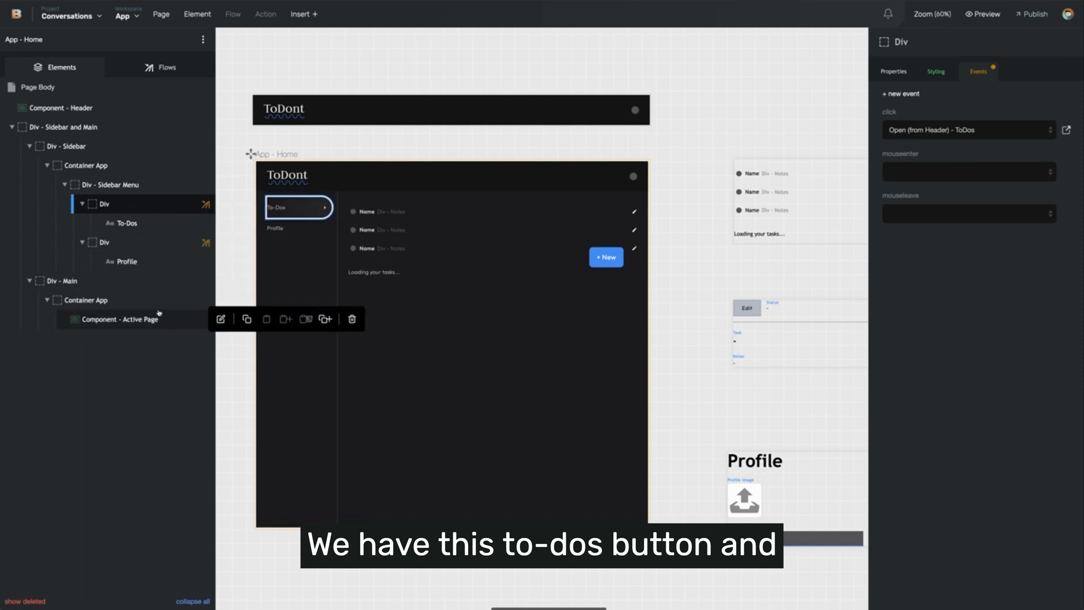
left_click(124, 261)
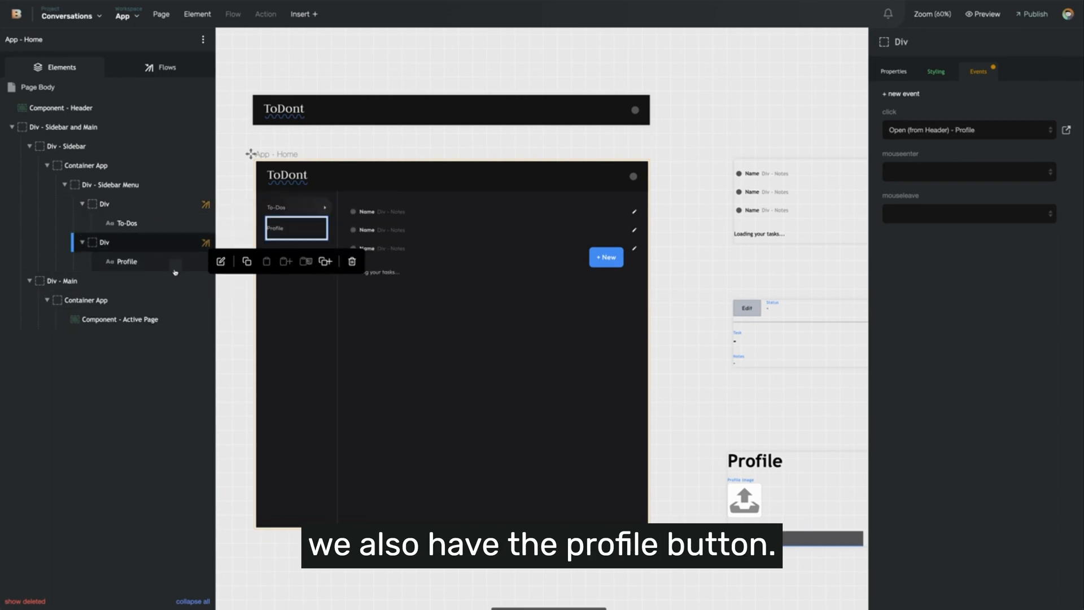
left_click(119, 318)
type("Repeating List - Conversations")
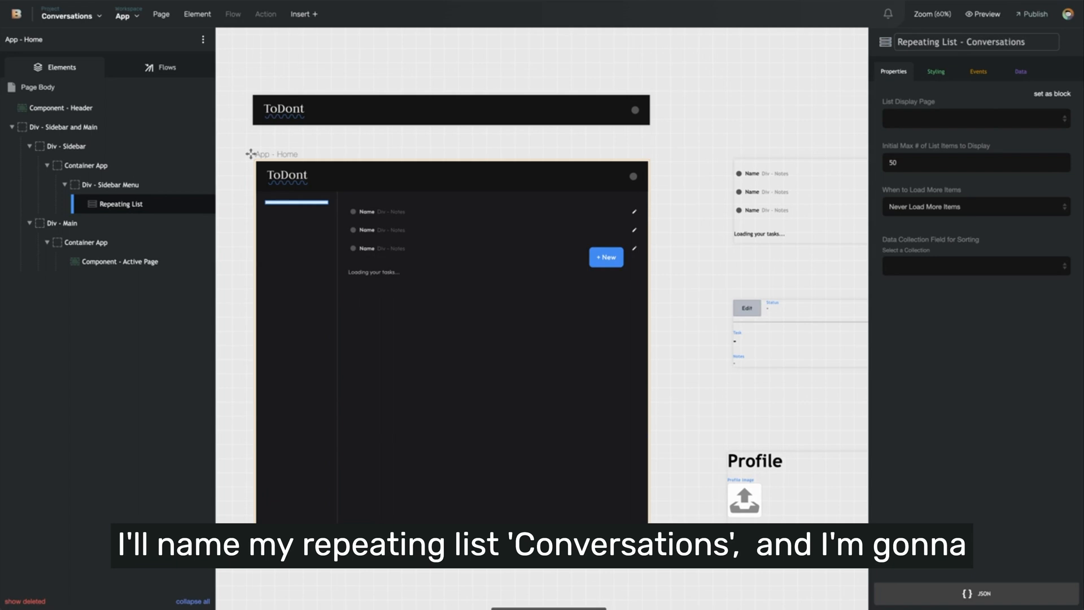
Feed the repeating list from the Conversations collection with all fields.
left_click(1021, 72)
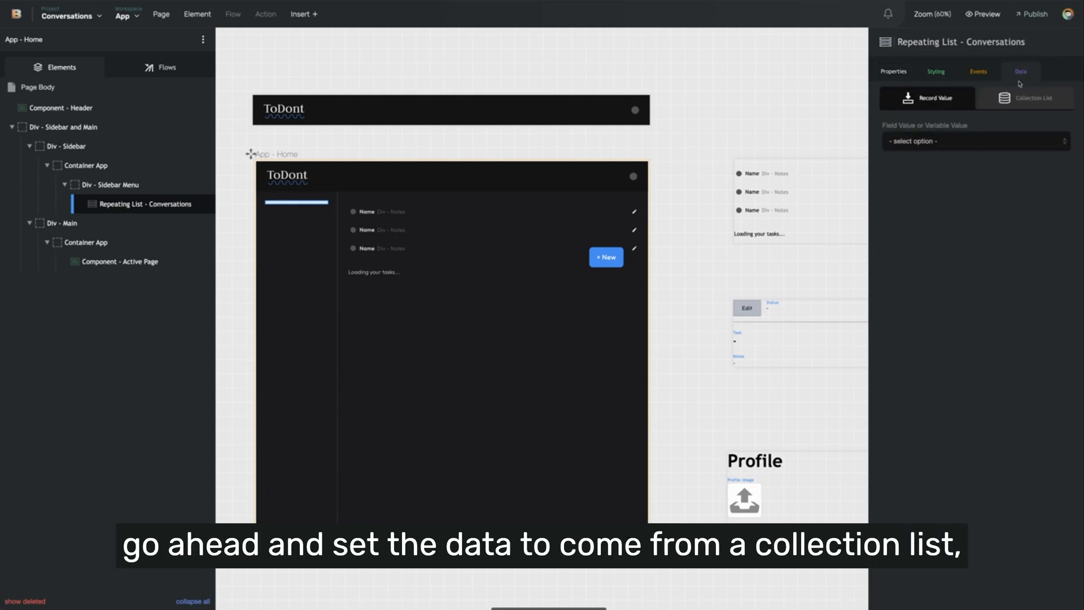
left_click(1026, 97)
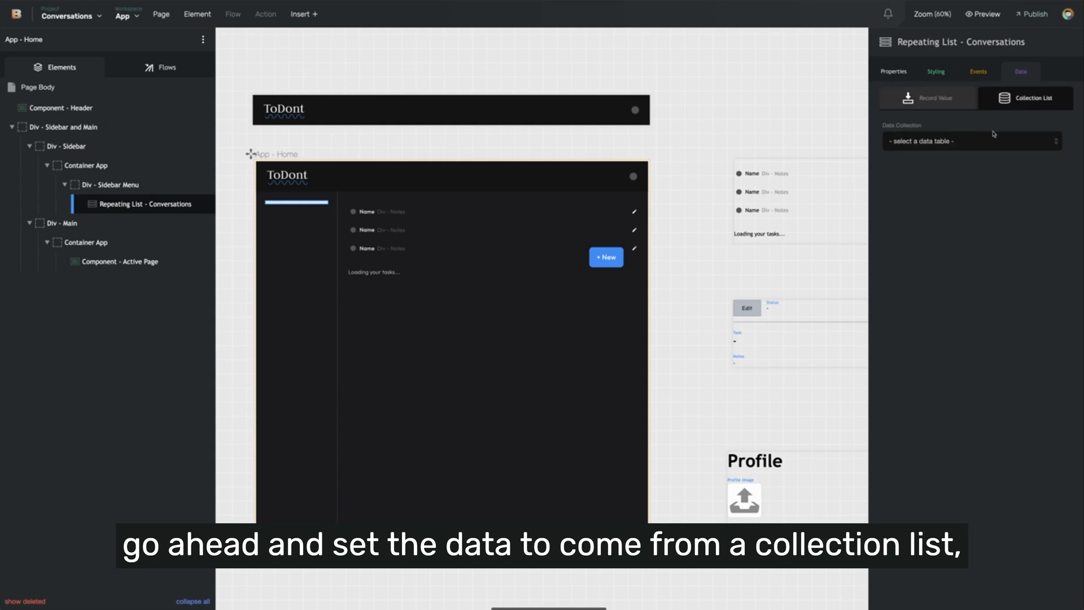
left_click(970, 141)
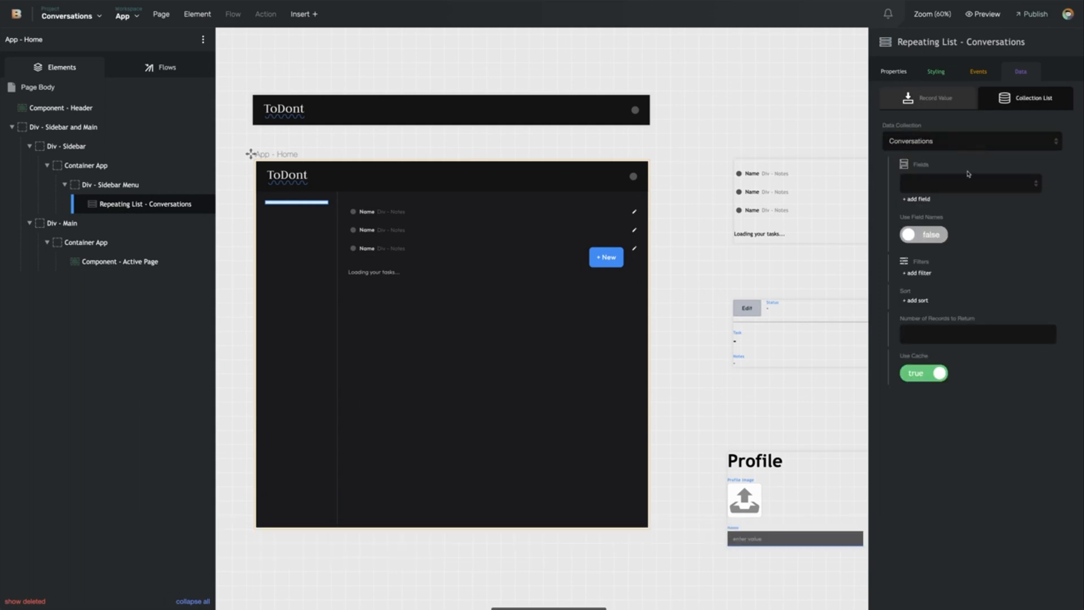
left_click(968, 183)
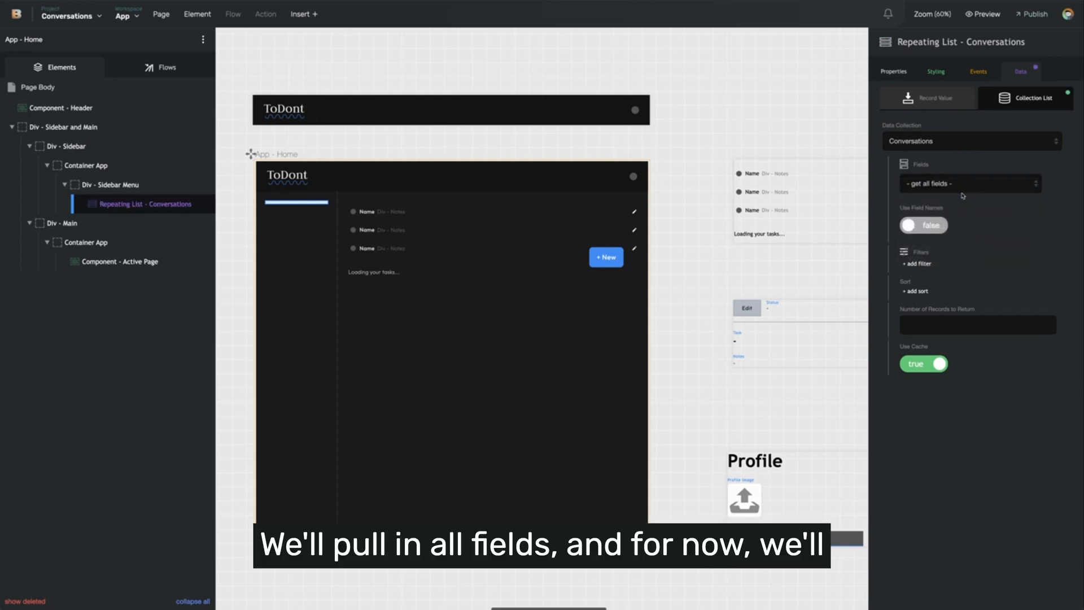
mouse_move(965, 240)
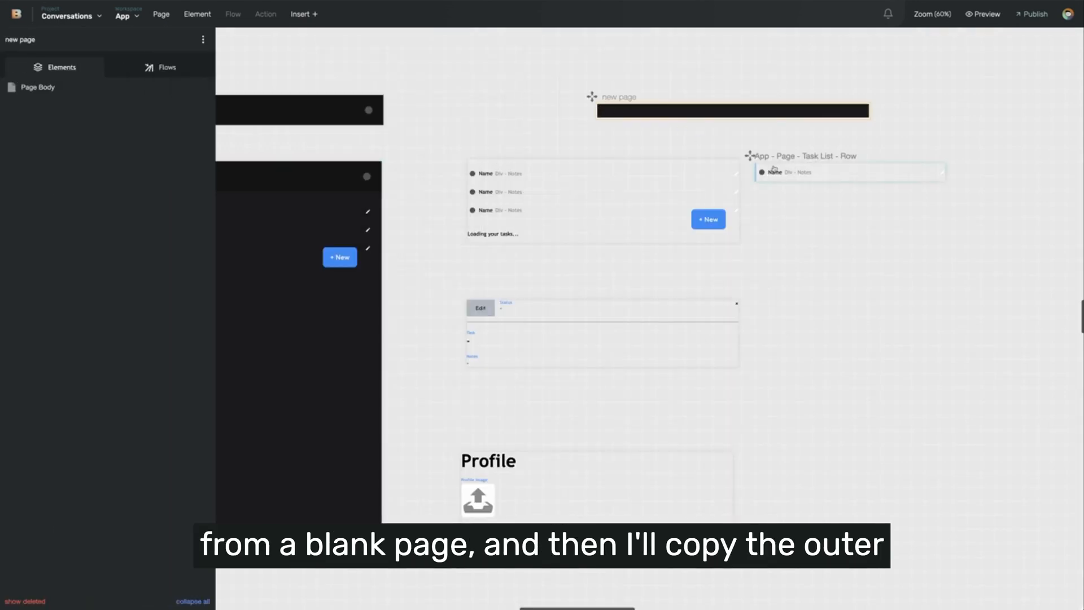
Copy the task row's outer Div and paste it, without children, into the new blank page.
left_click(297, 111)
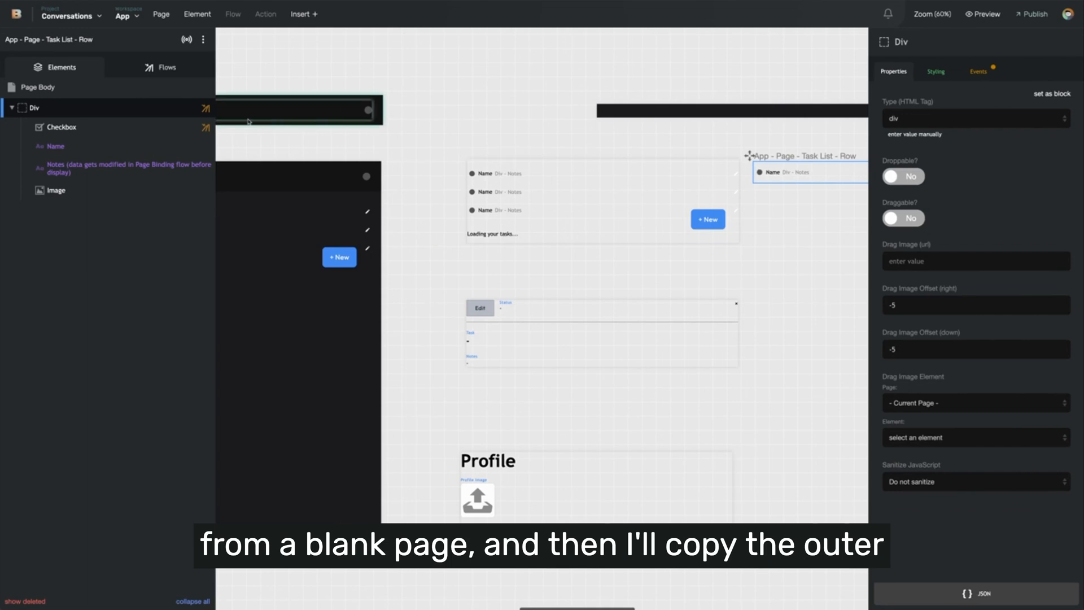
left_click(272, 107)
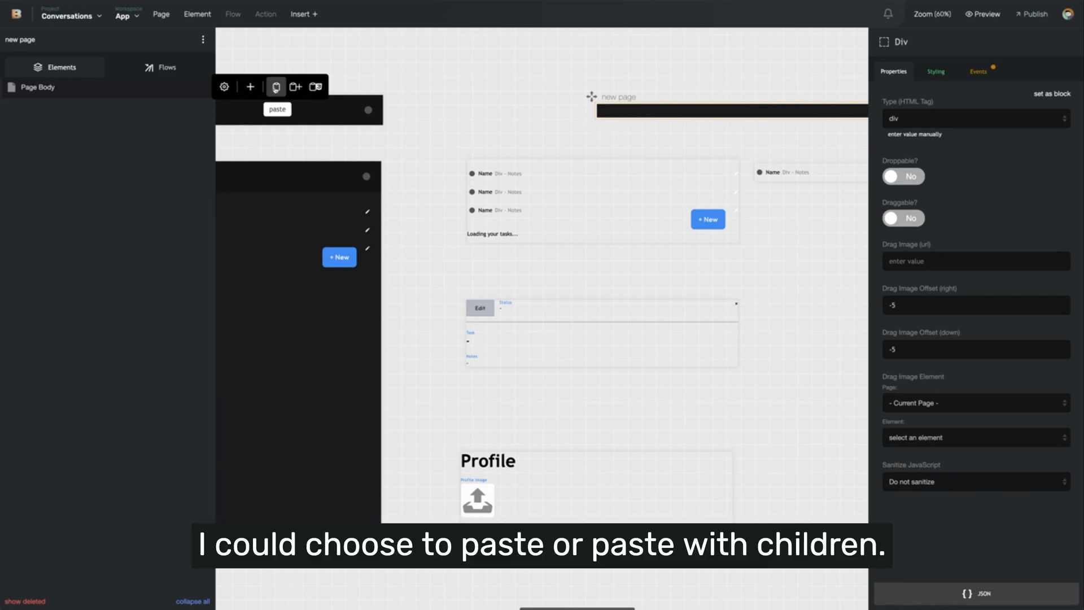
mouse_move(295, 87)
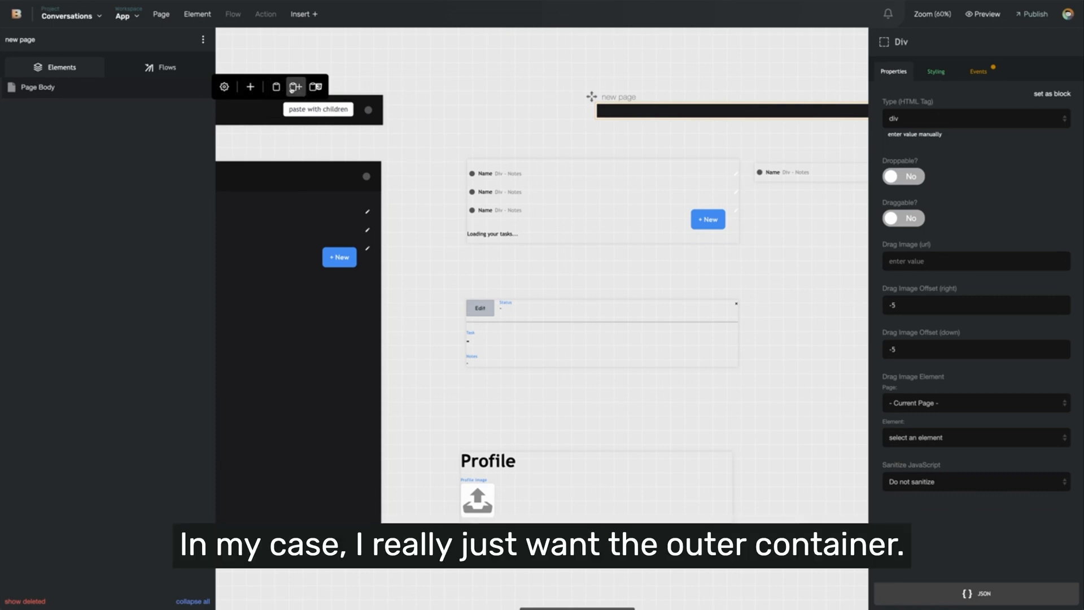
left_click(276, 87)
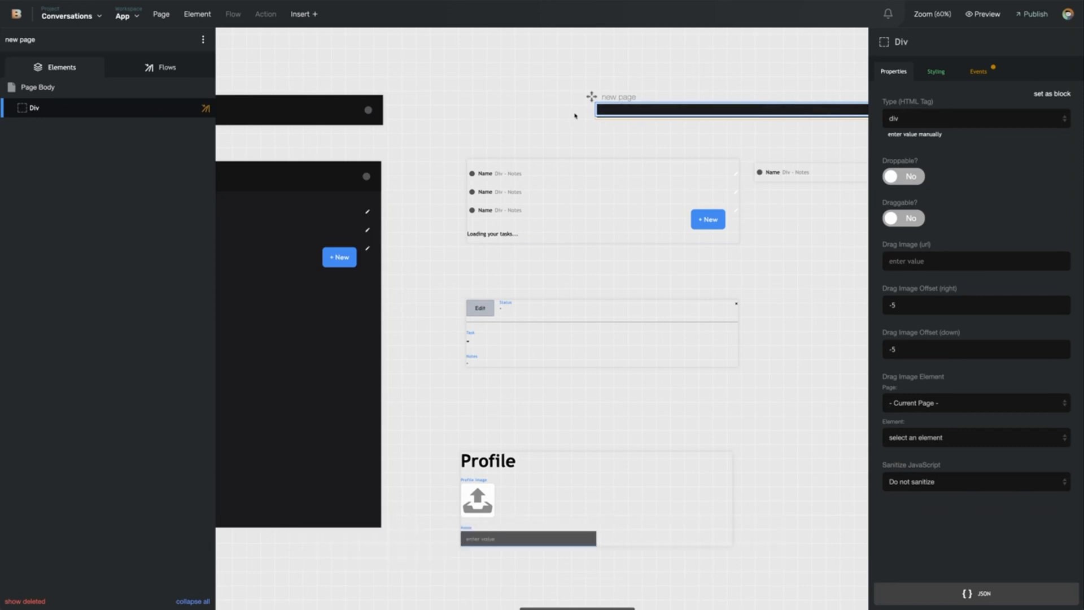
Remove the Page Body primary style class from the new page's body.
left_click(38, 87)
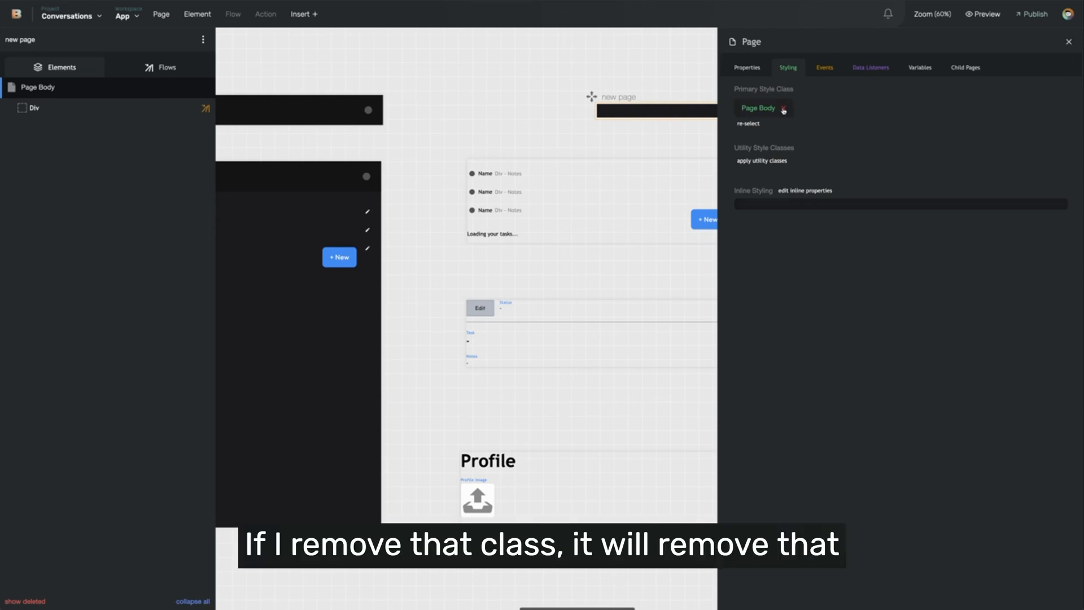
left_click(784, 111)
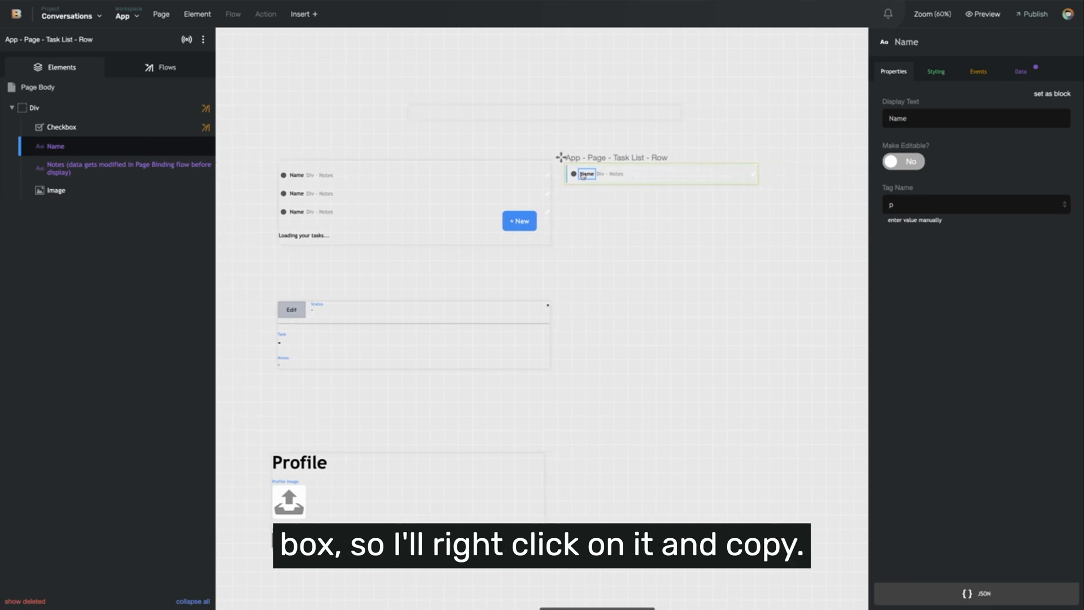
Paste the task row's Name text into the new Div and bind it to Conversations Name.
right_click(585, 174)
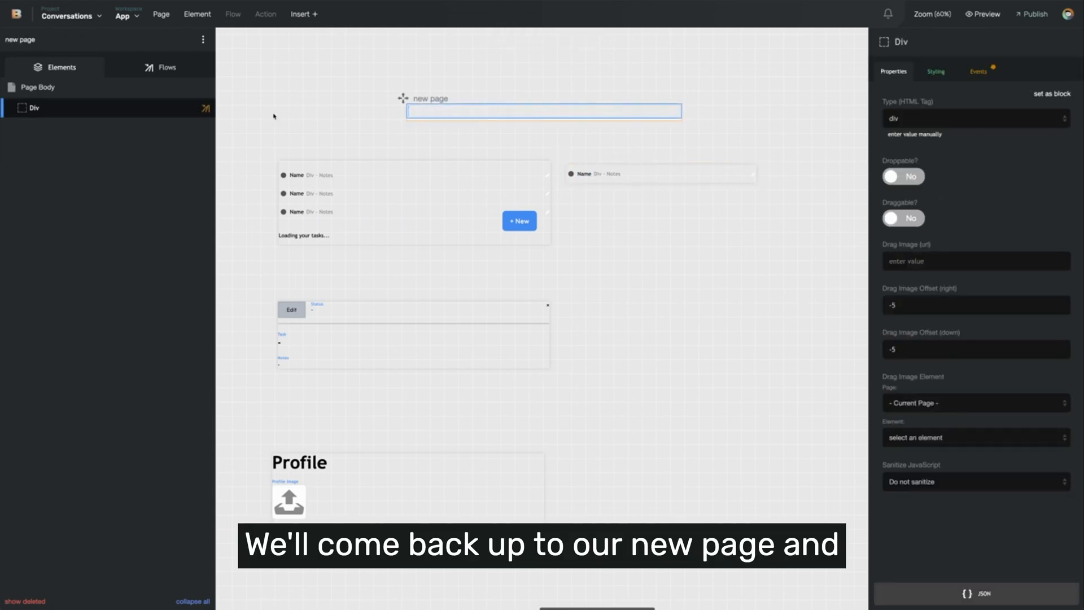
left_click(292, 107)
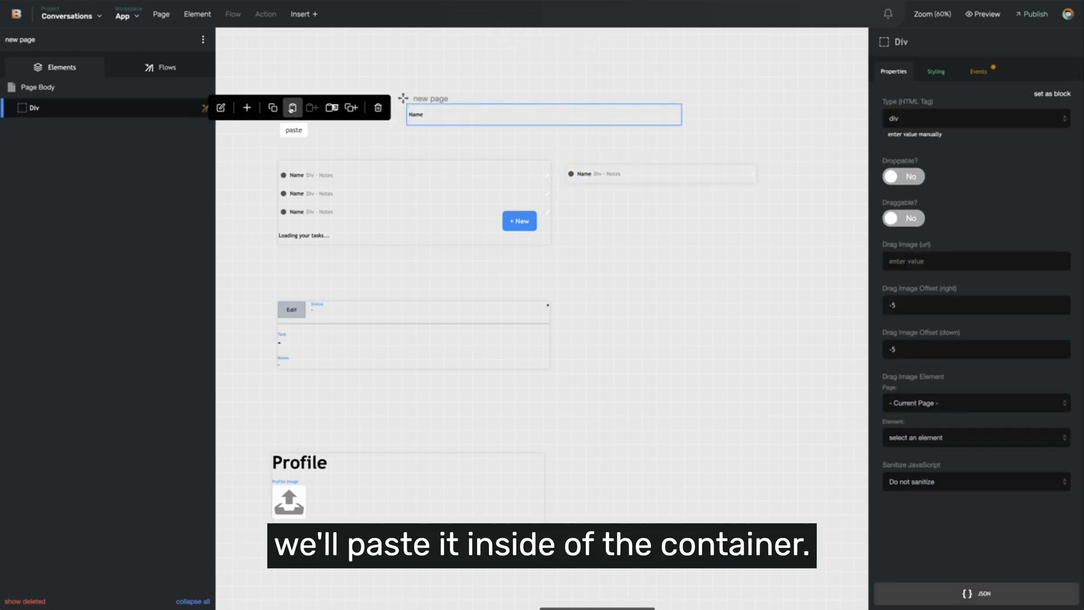
left_click(293, 108)
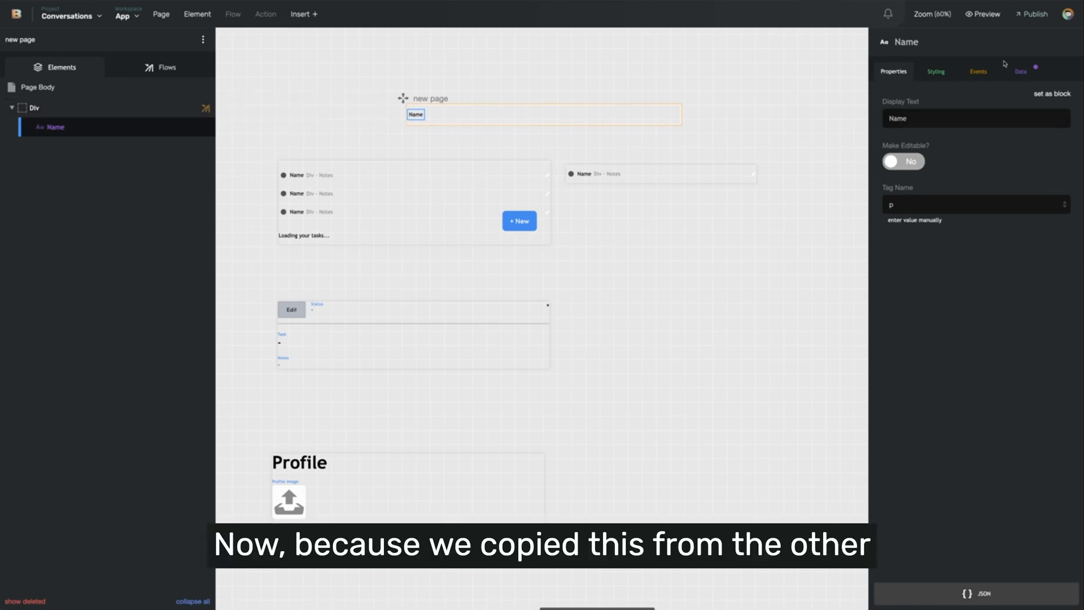
left_click(1020, 70)
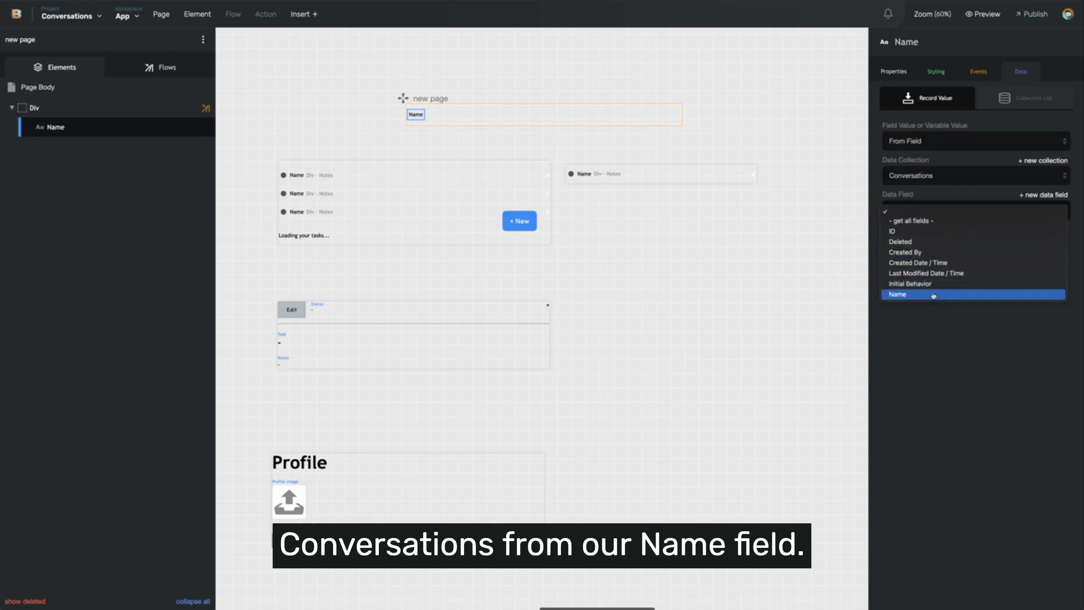
left_click(897, 294)
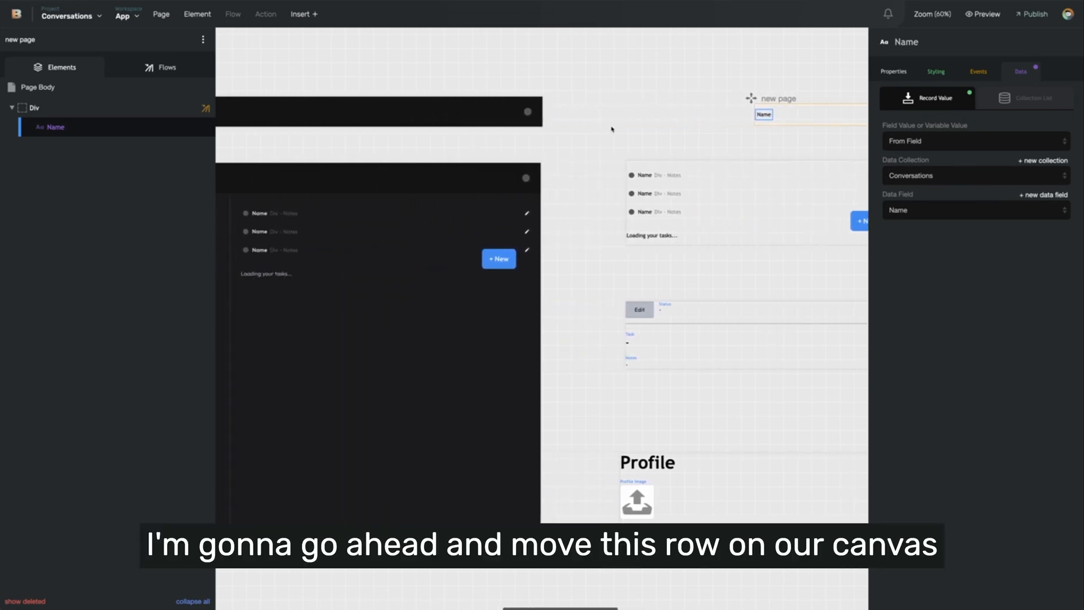
Move the new page left of the Home layout and retitle it 'Conversation Row'.
left_click_drag(775, 98, 290, 147)
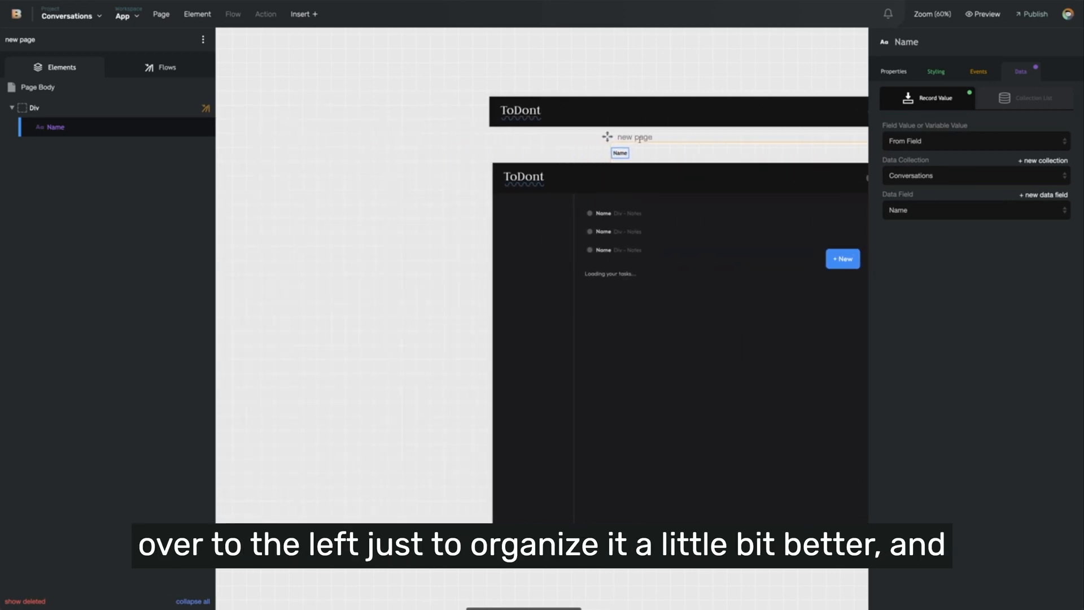
left_click_drag(620, 137, 337, 223)
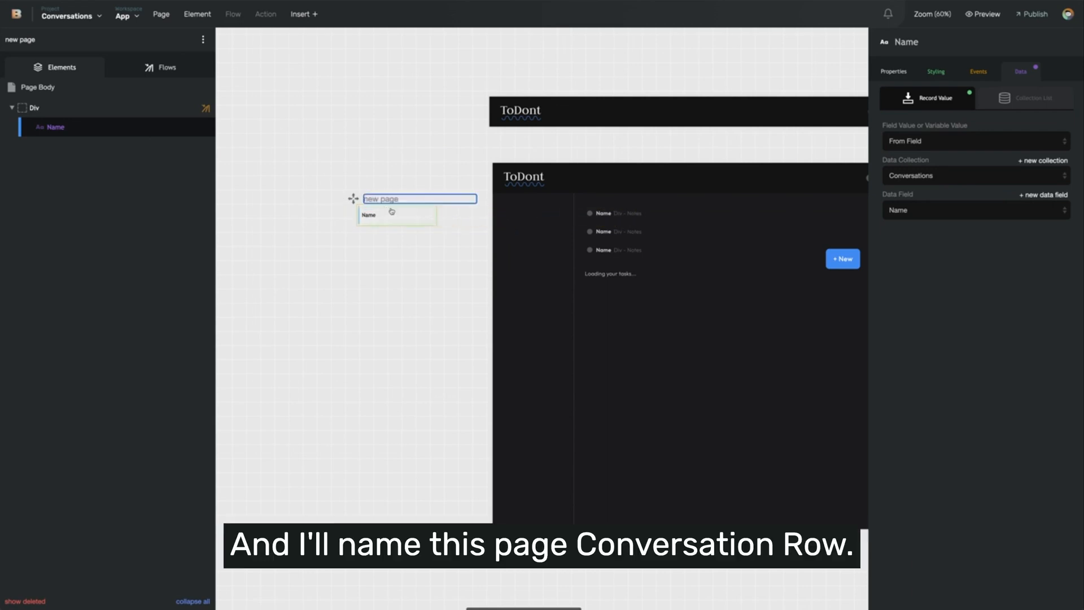
type("Col")
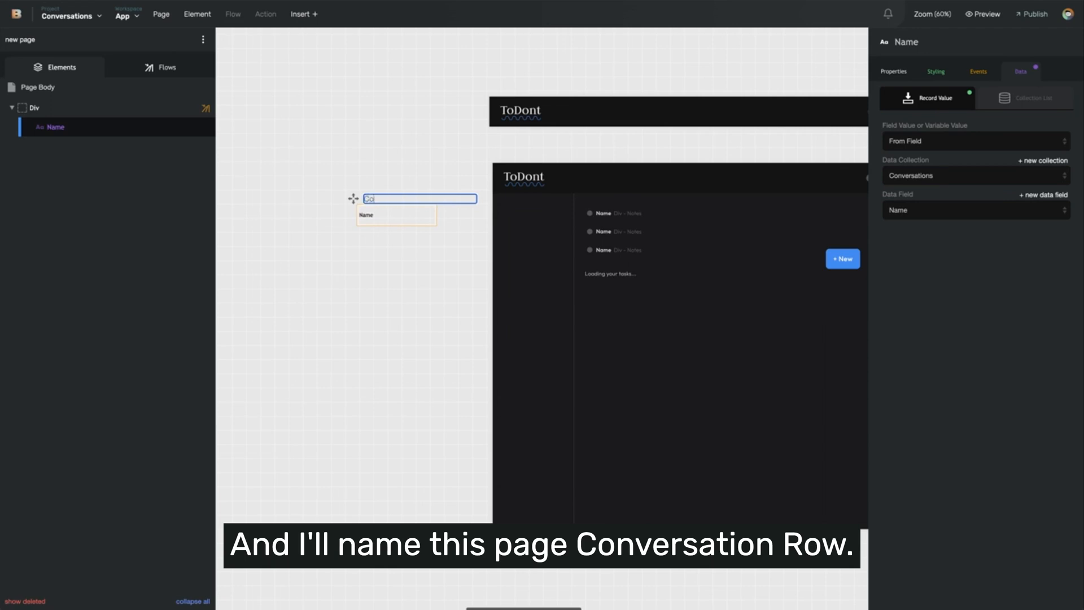
type("Conversation Row")
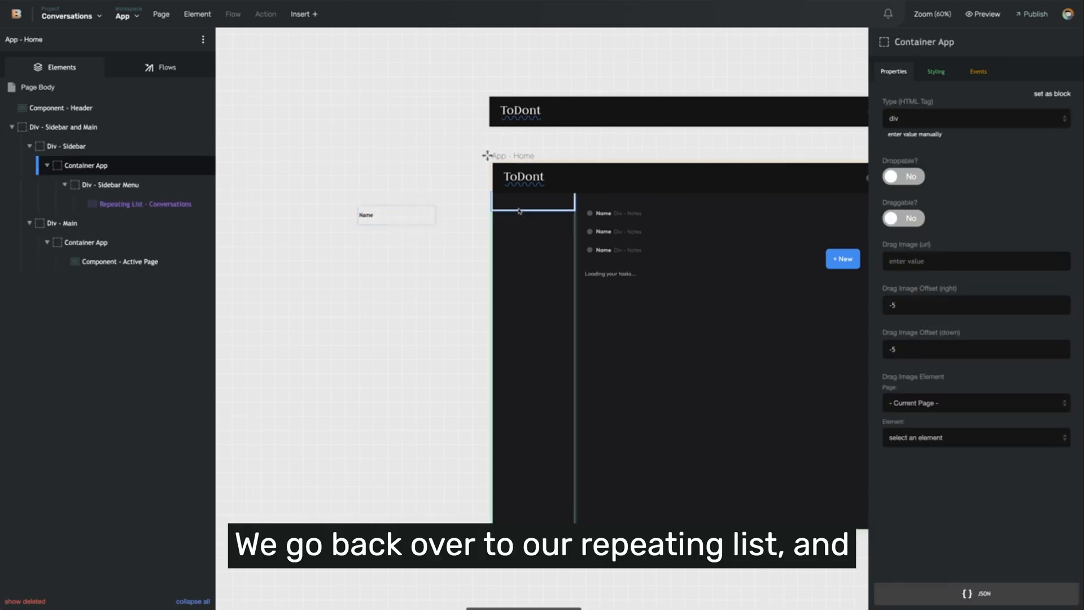
left_click(143, 204)
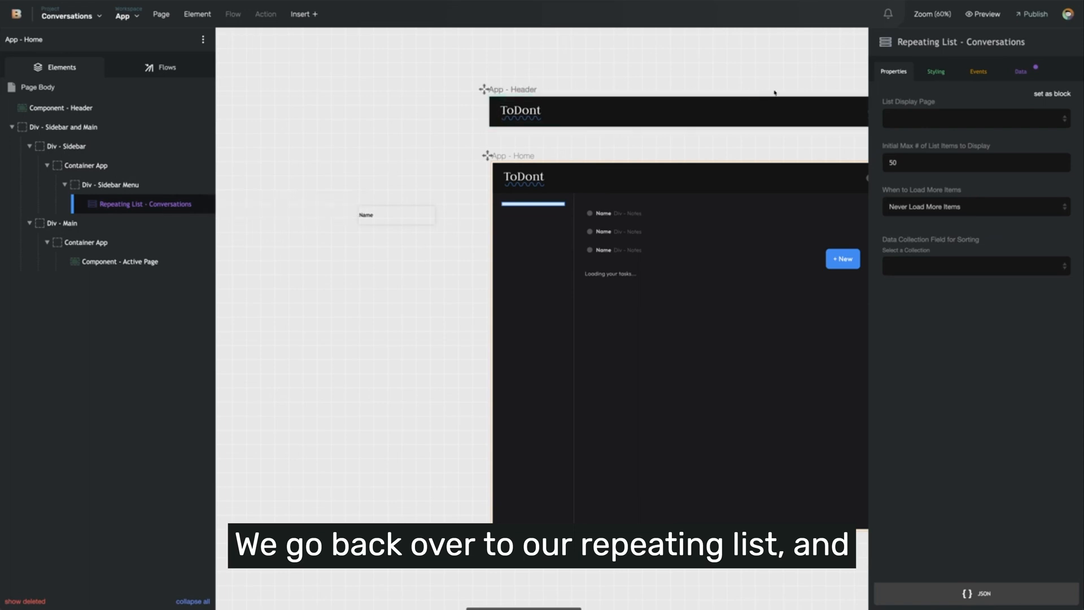
left_click(975, 117)
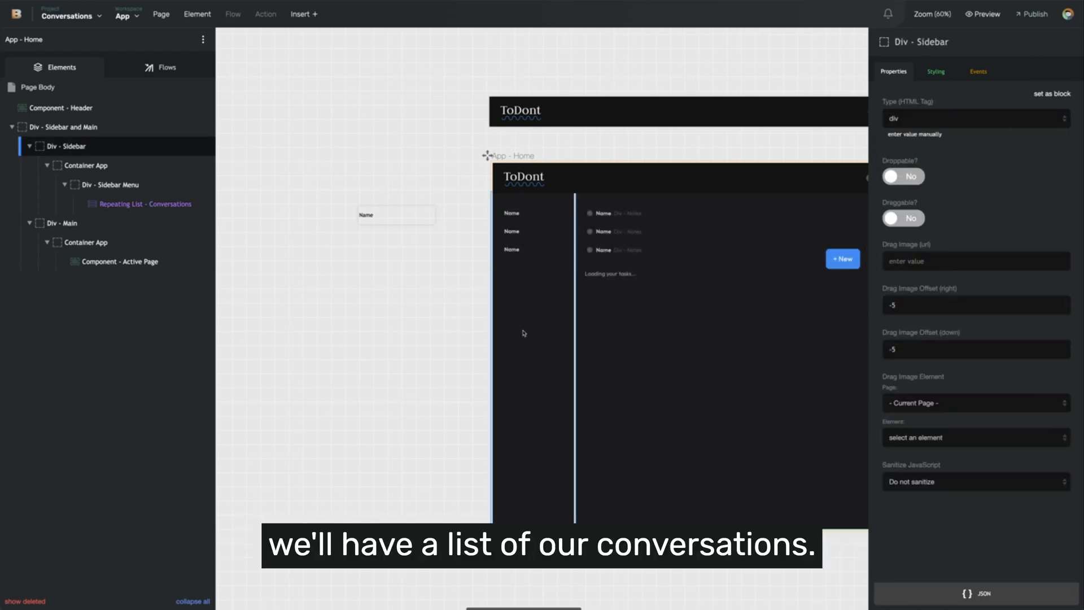
mouse_move(539, 324)
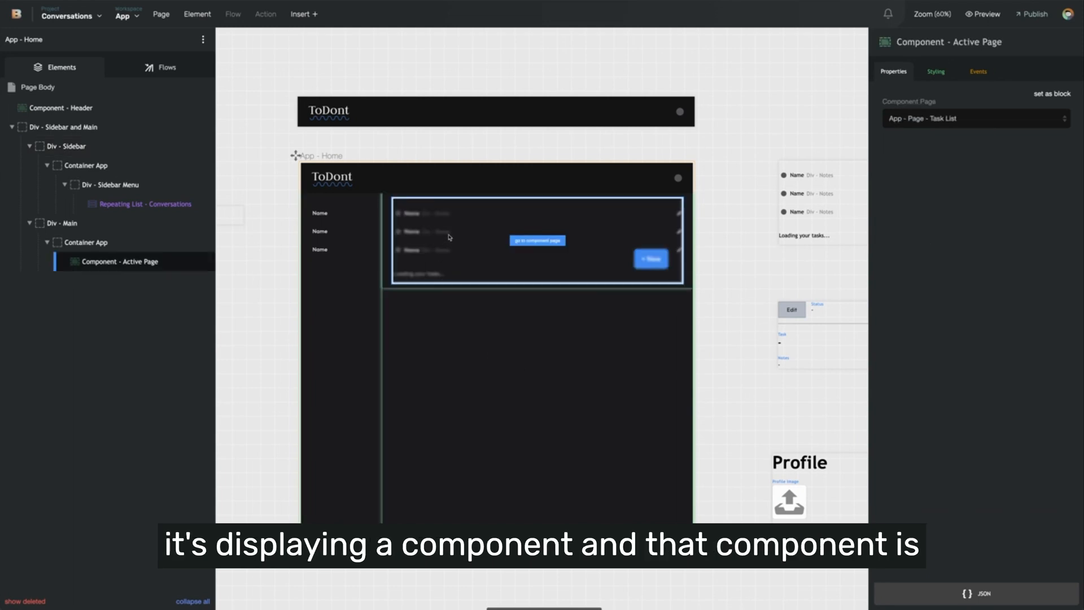
mouse_move(473, 231)
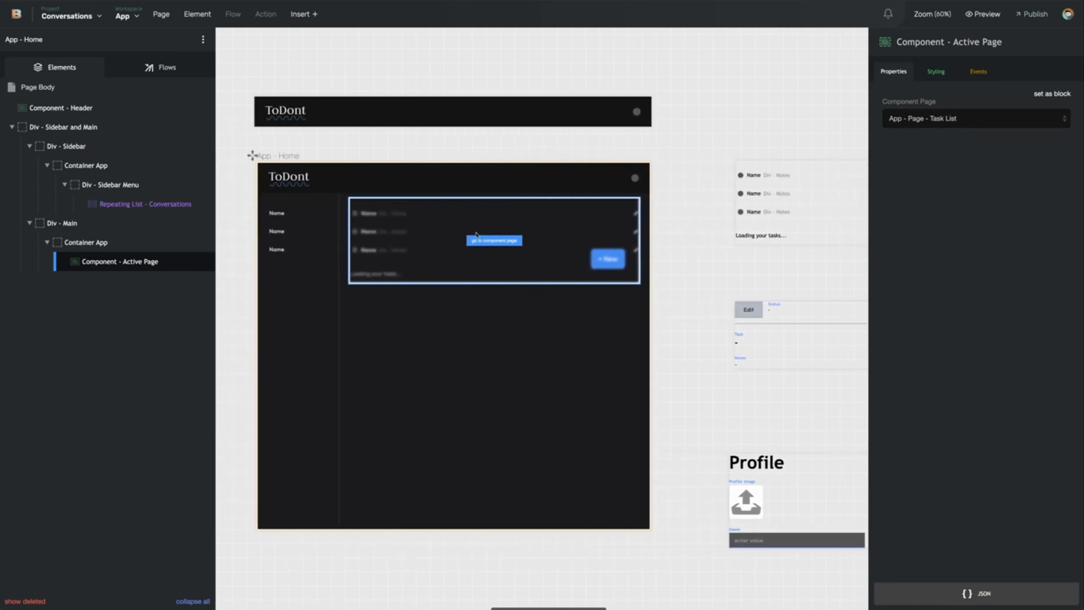
Add a page named Conversation Details and strip its Page Body style class.
left_click(161, 14)
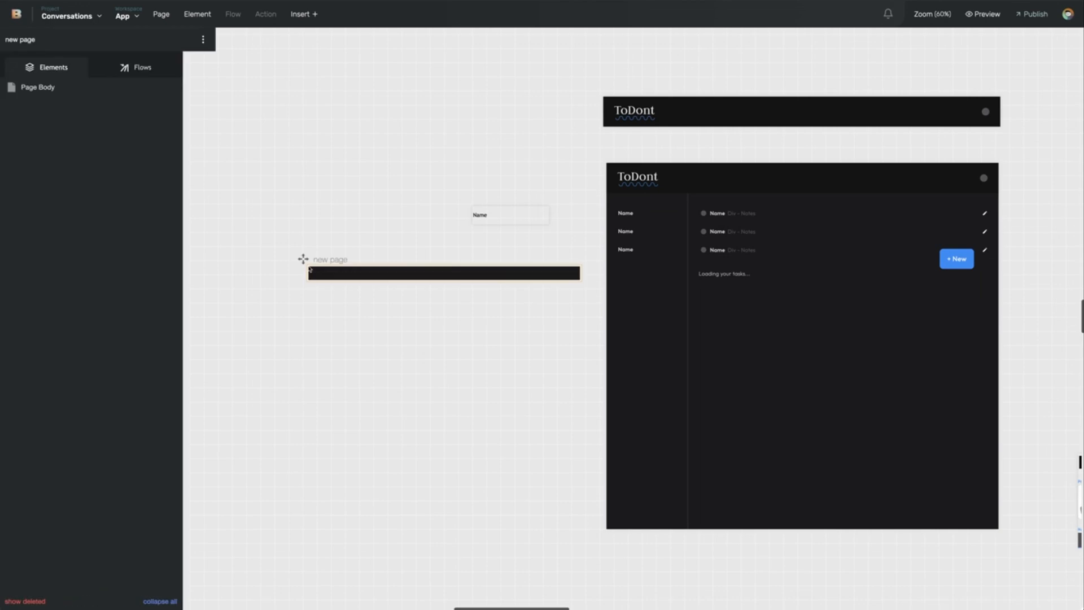
double_click(332, 258)
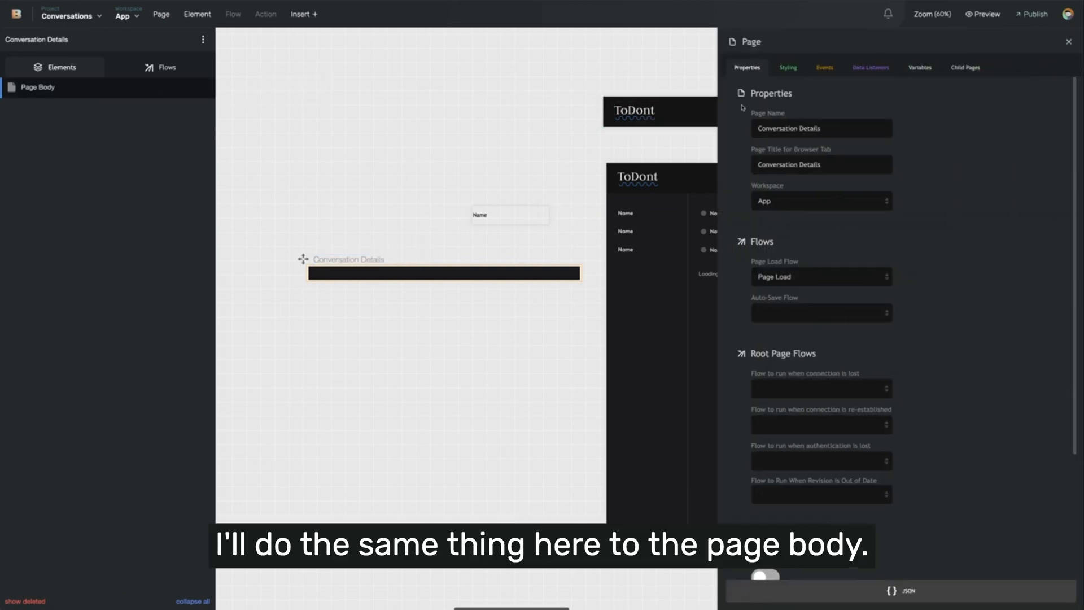
left_click(787, 67)
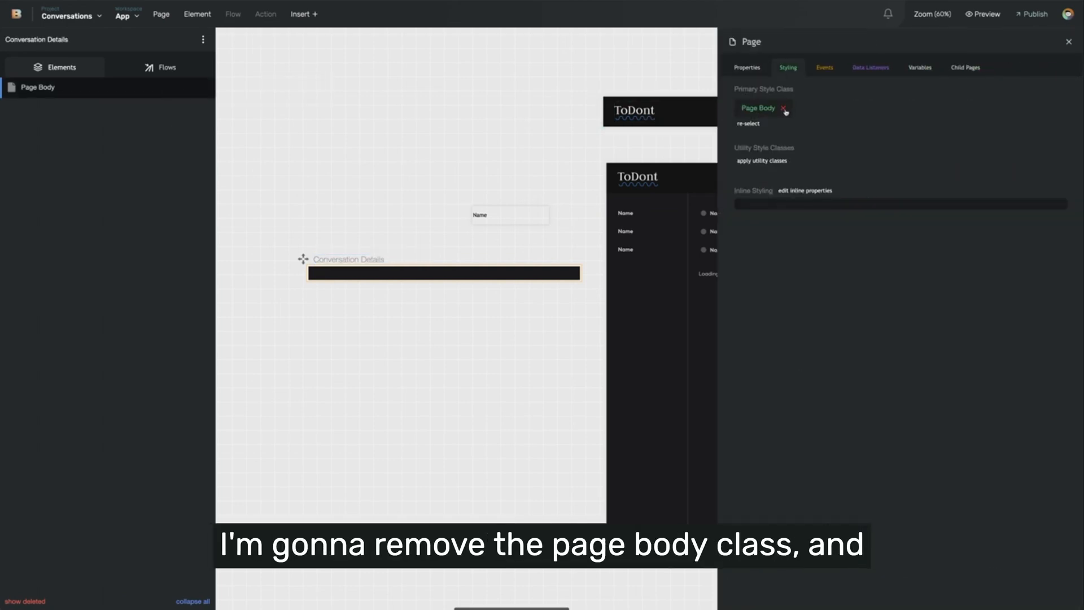
left_click(784, 108)
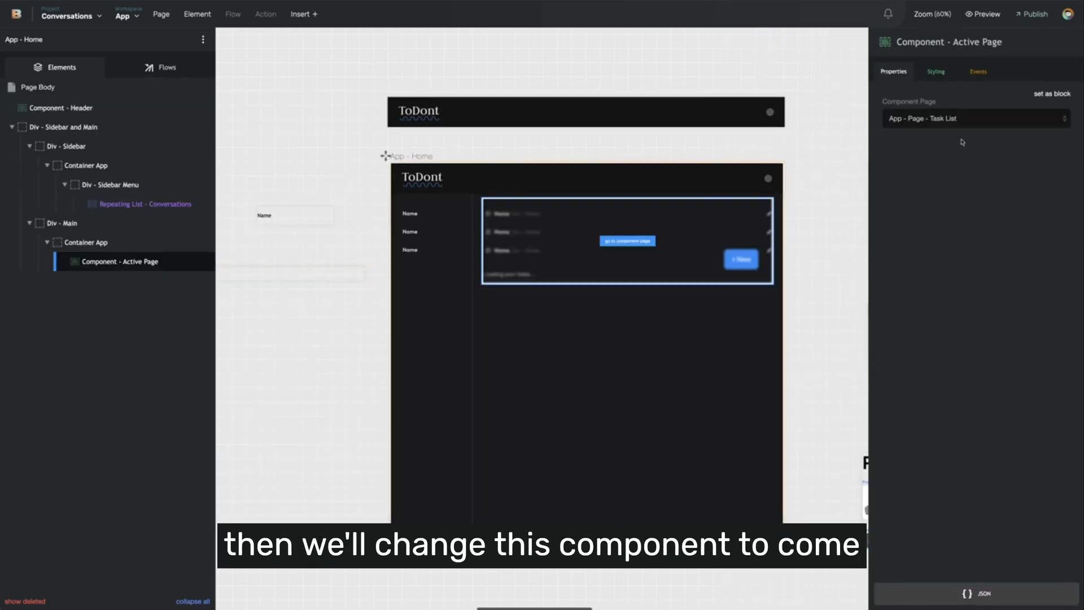
Set the Home active-page component's Component Page to Conversation Details.
left_click(975, 117)
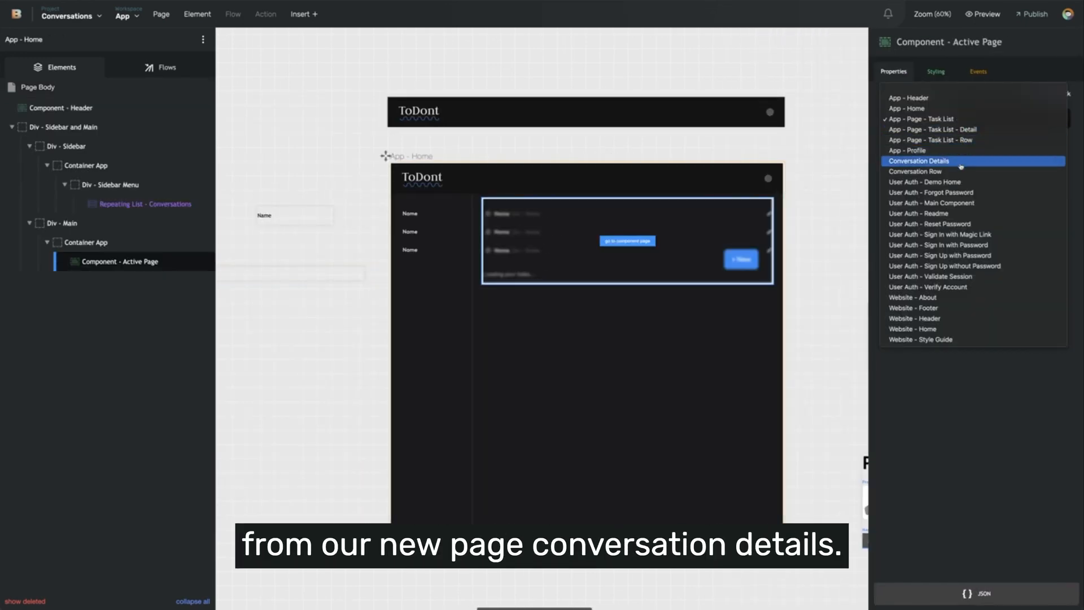
left_click(920, 160)
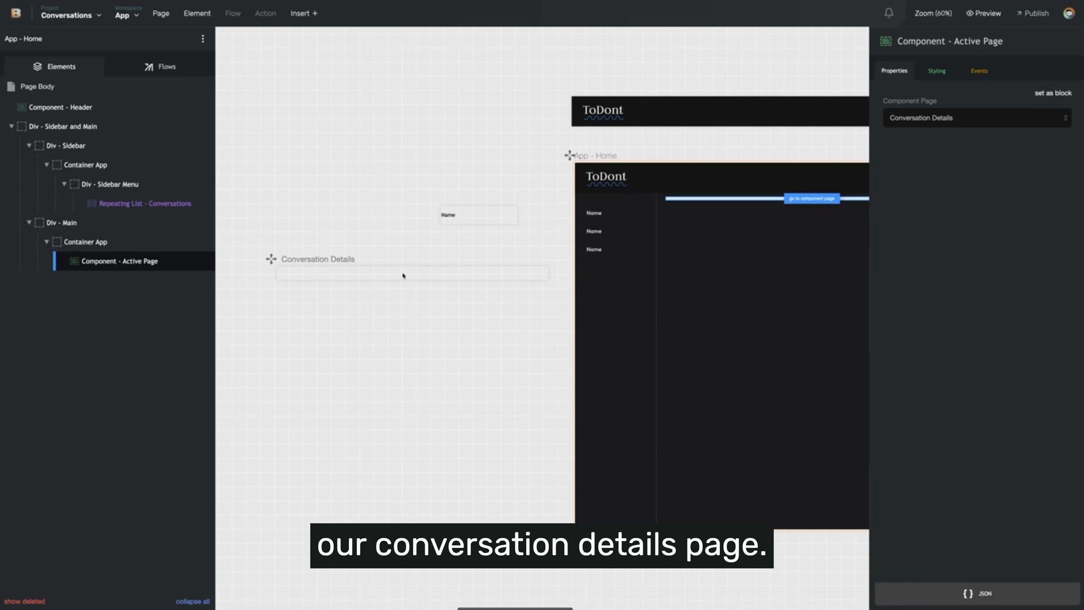
left_click(197, 12)
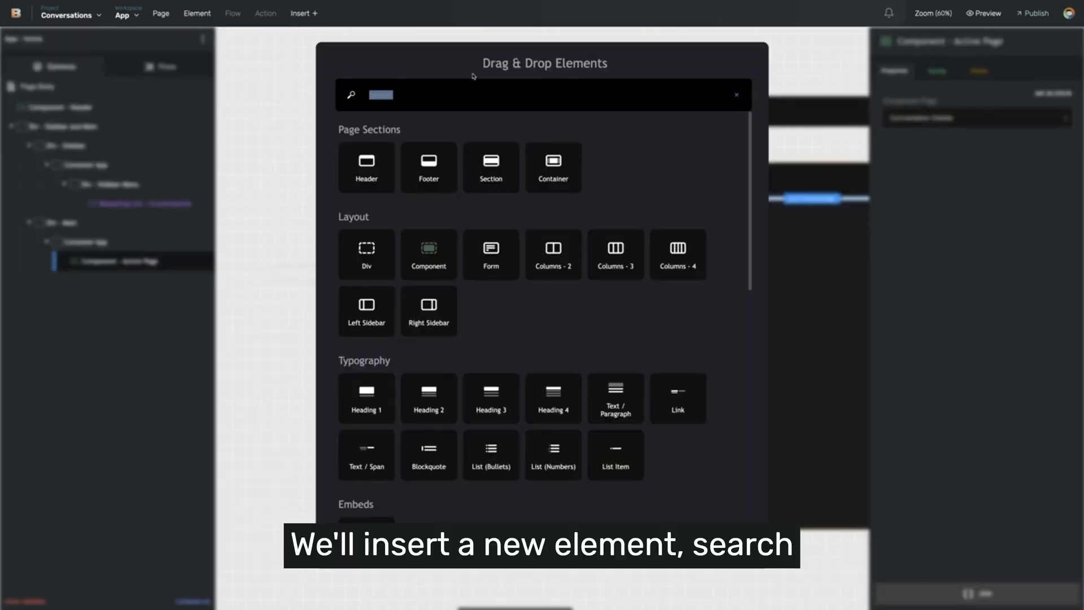
Drop a Heading 1 reading Name on Conversation Details, bound to Conversations Name.
type("headin")
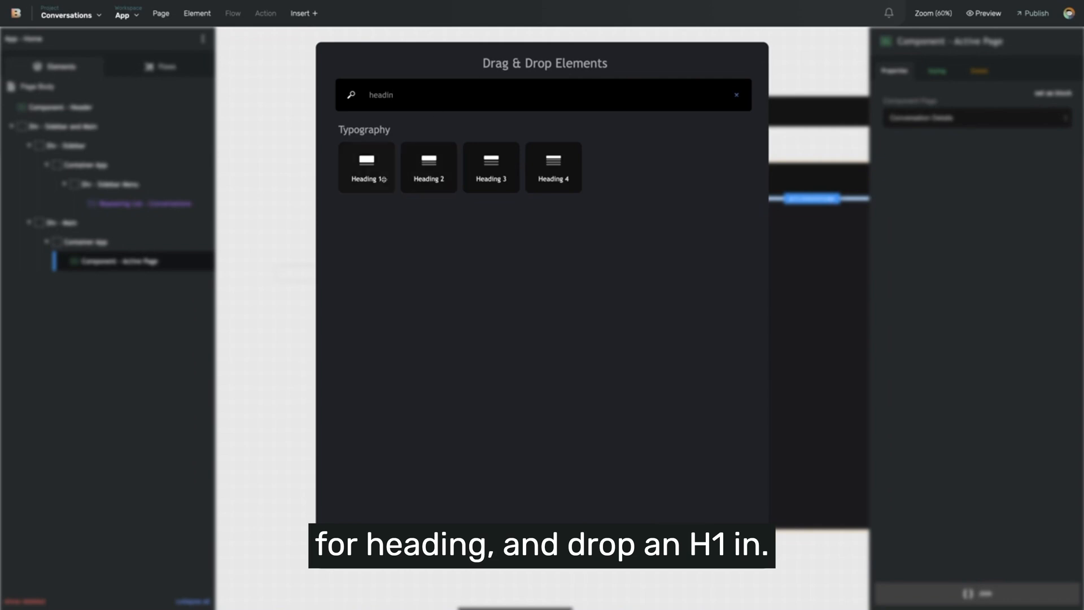
left_click_drag(366, 167, 363, 280)
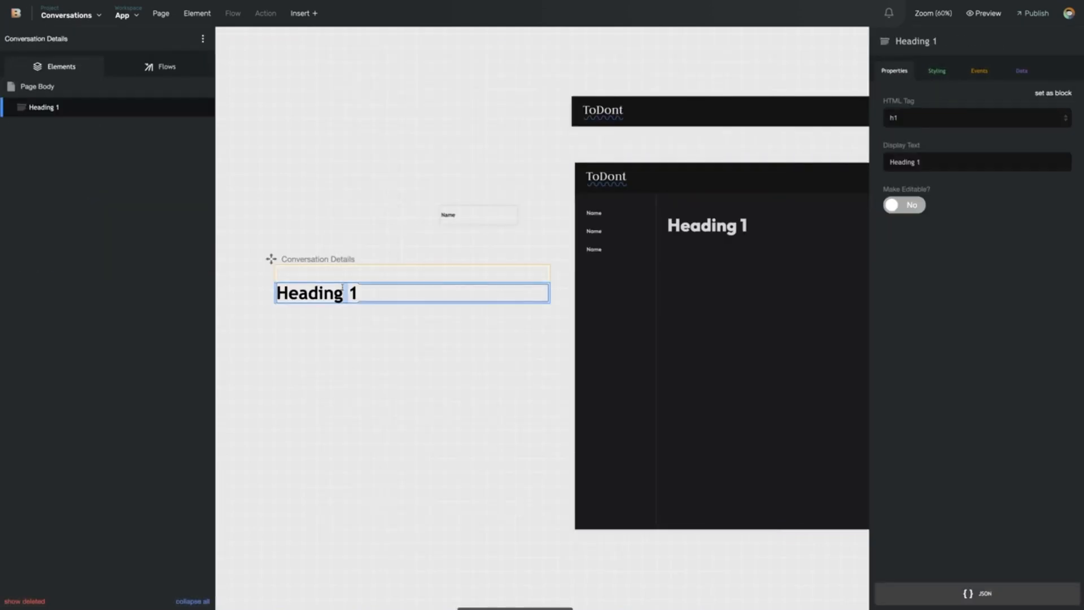
type("Name")
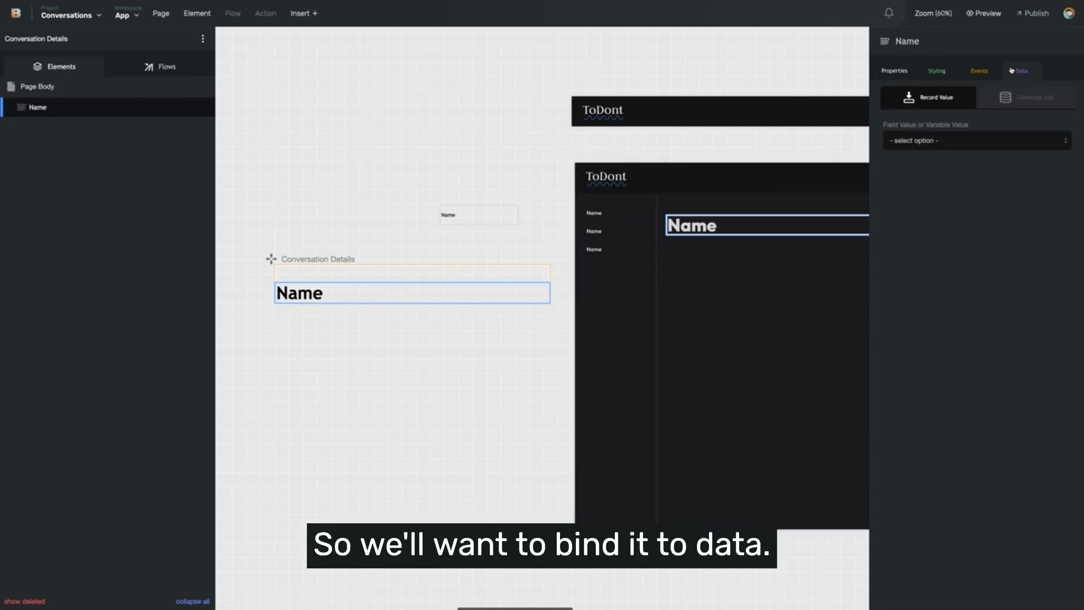
left_click(974, 140)
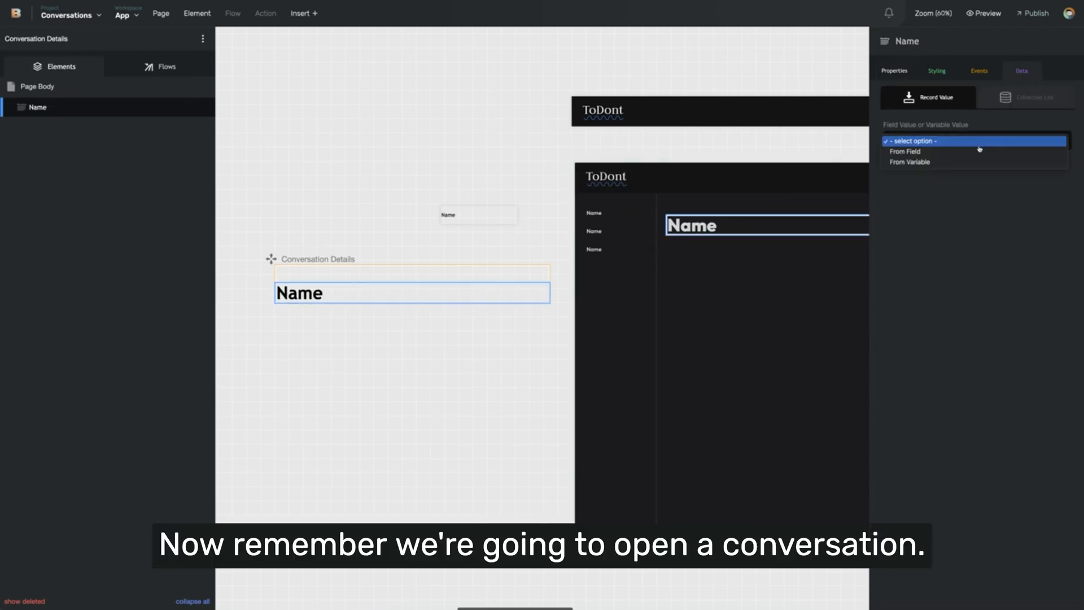
left_click(906, 151)
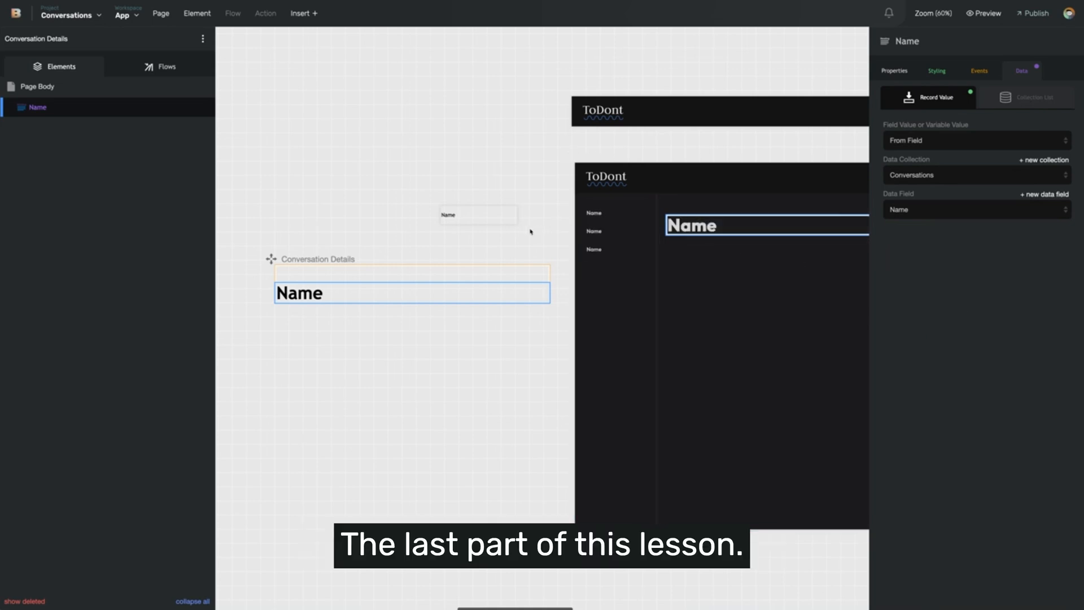
Select the Conversation Row page's outer Div container for editing.
left_click(477, 215)
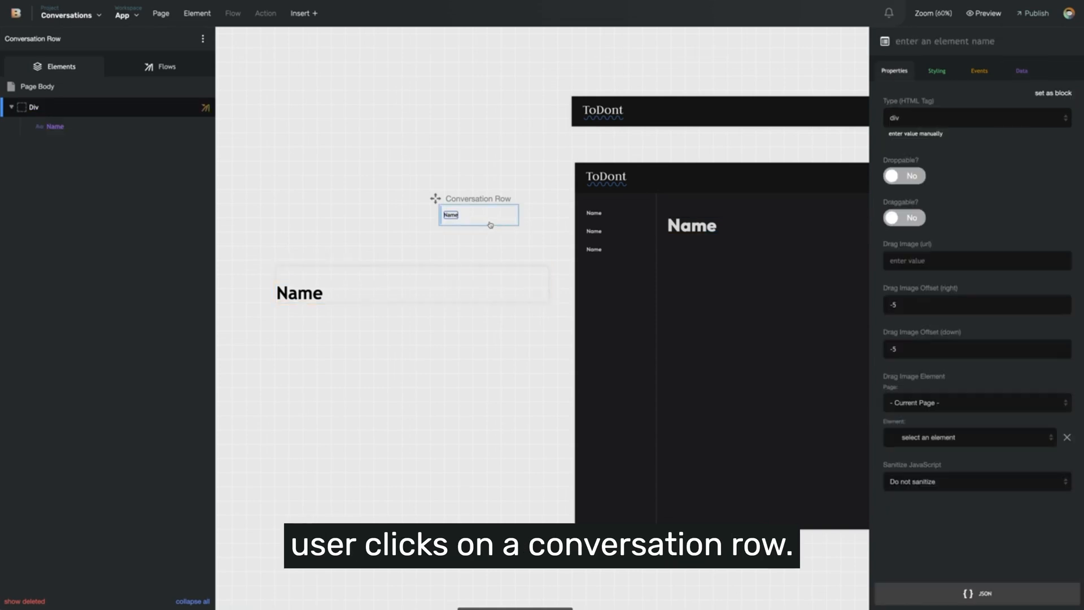
left_click(478, 215)
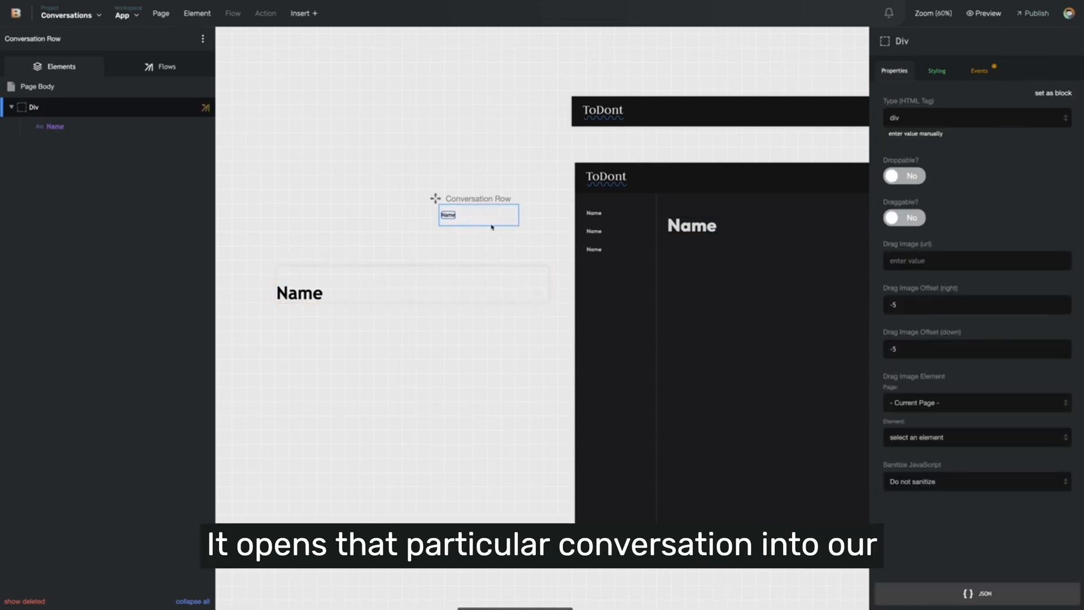
mouse_move(649, 248)
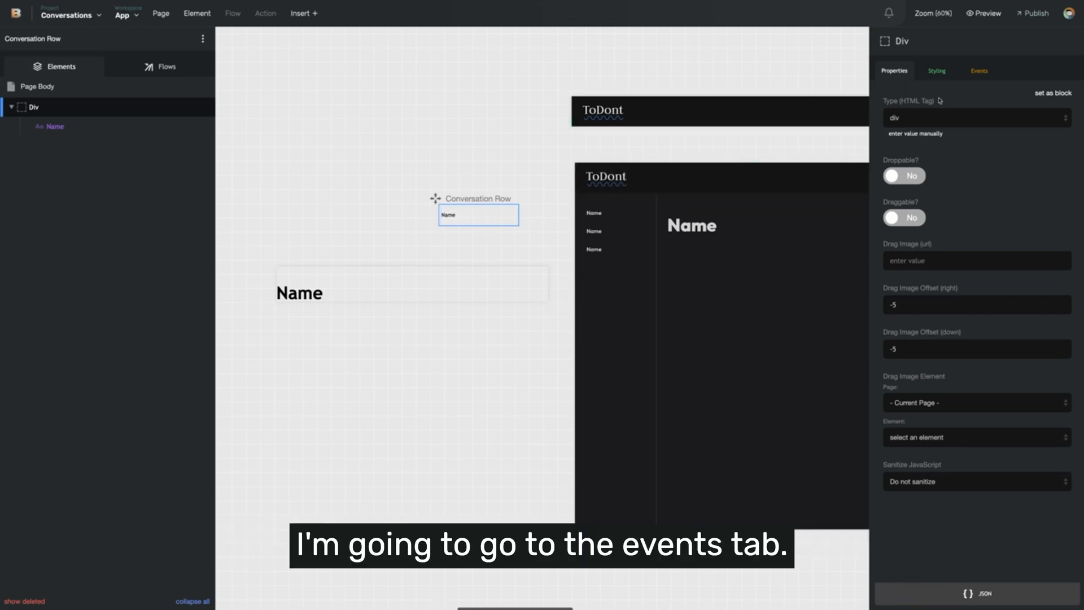
Set the row Div's click event to a new flow named Open Conversation and create it.
left_click(979, 70)
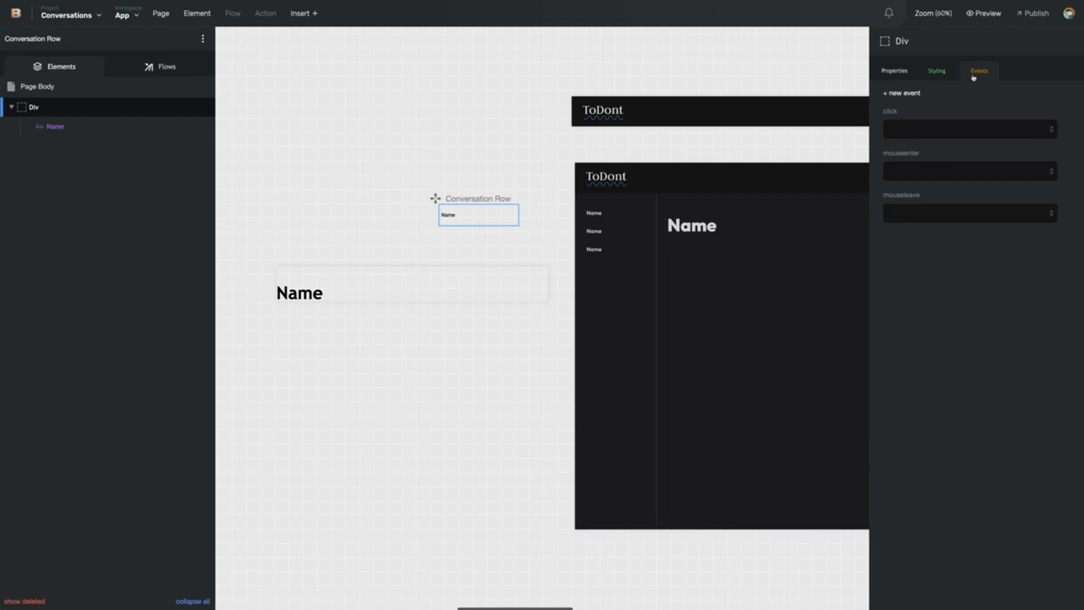
left_click(968, 129)
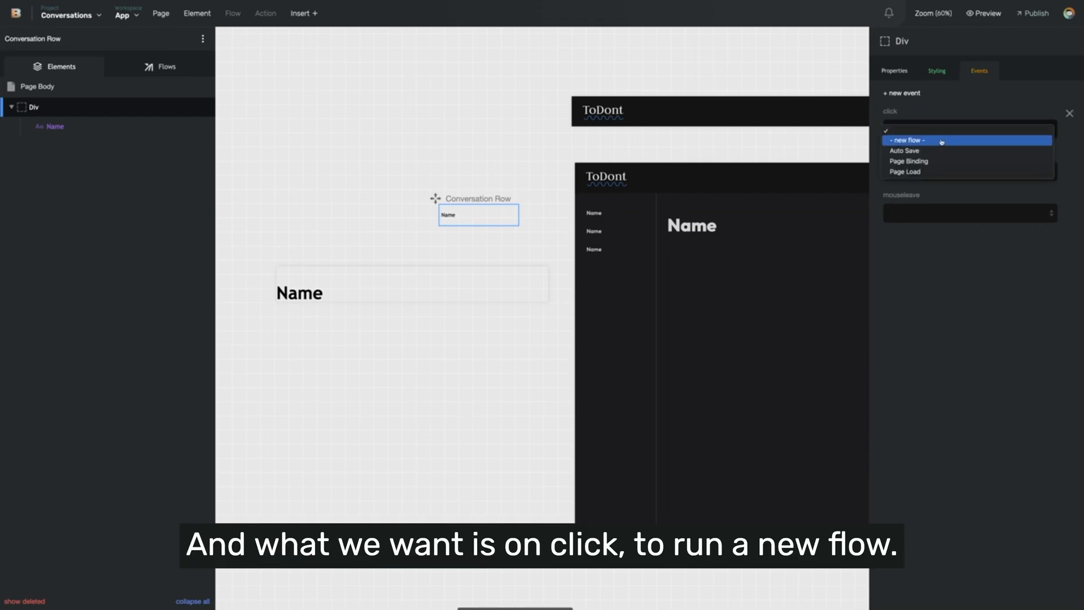
left_click(906, 140)
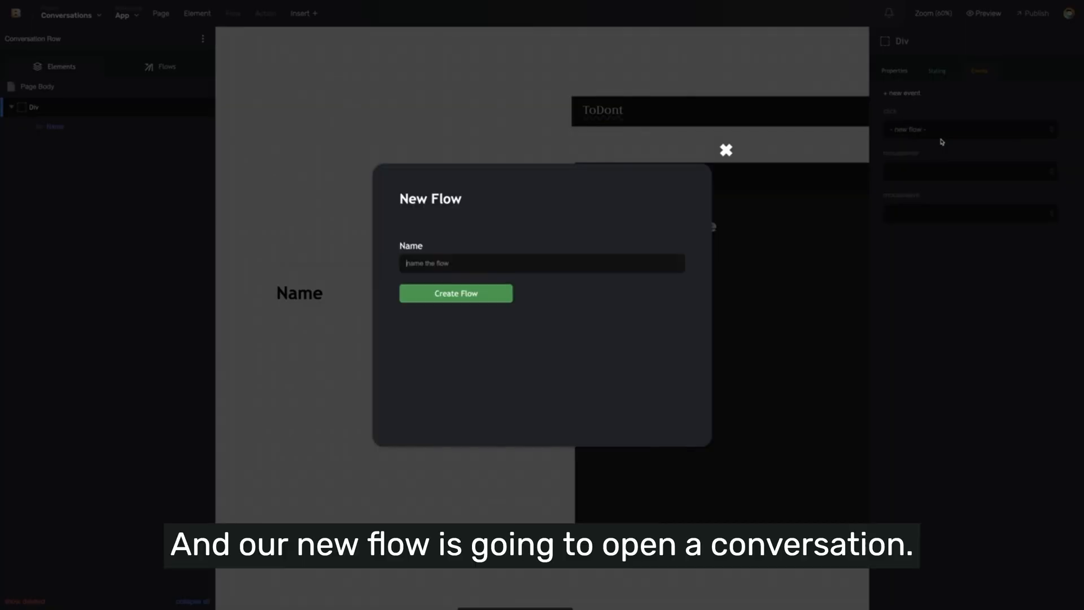
type("Open")
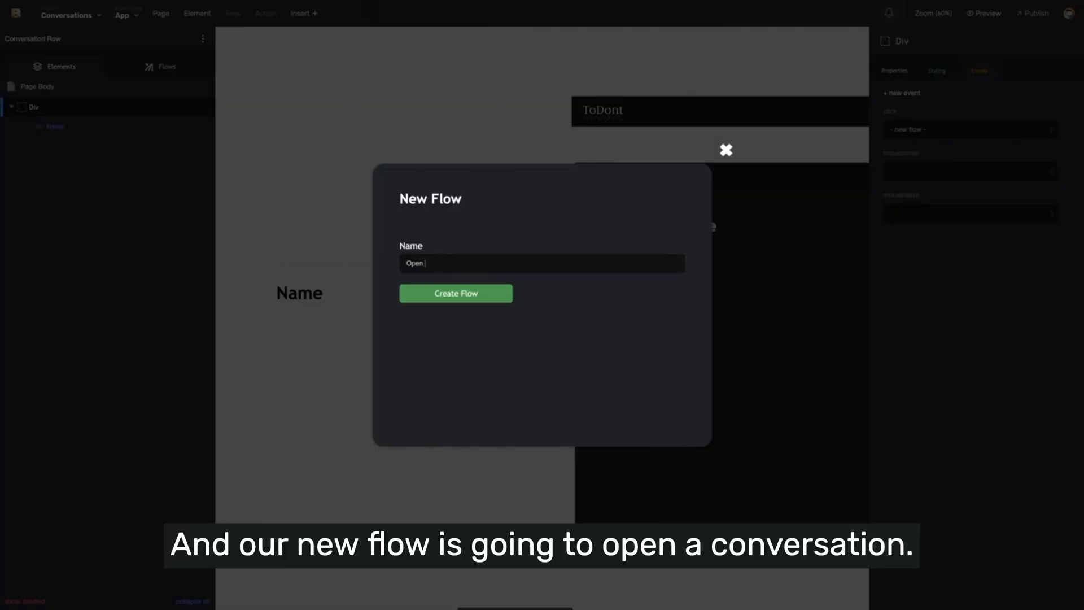
left_click(456, 294)
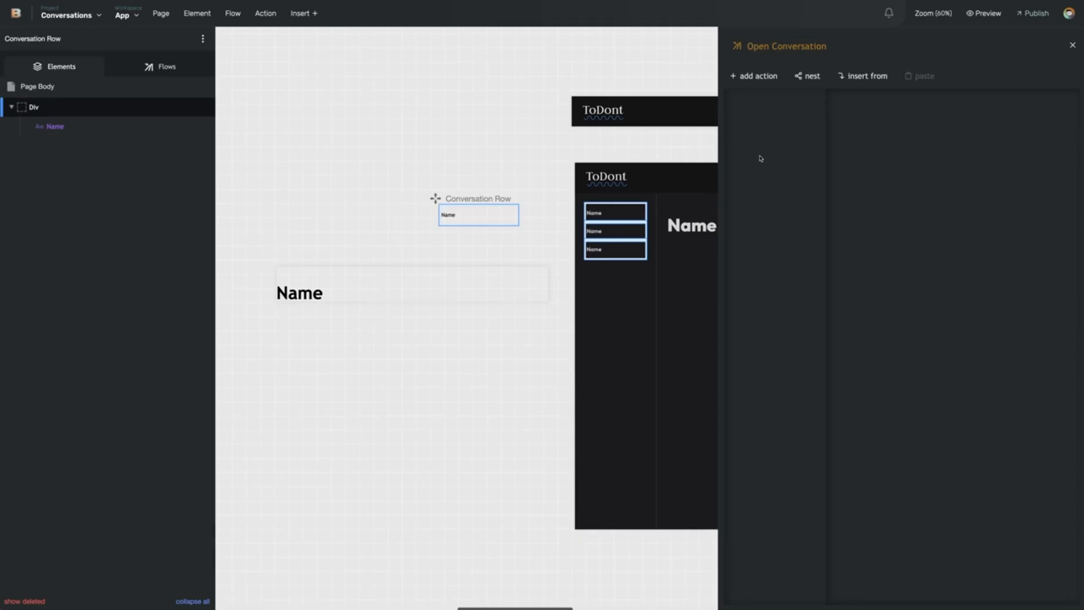
Add 'Open page into container (v2)' as the flow's first action.
left_click(754, 76)
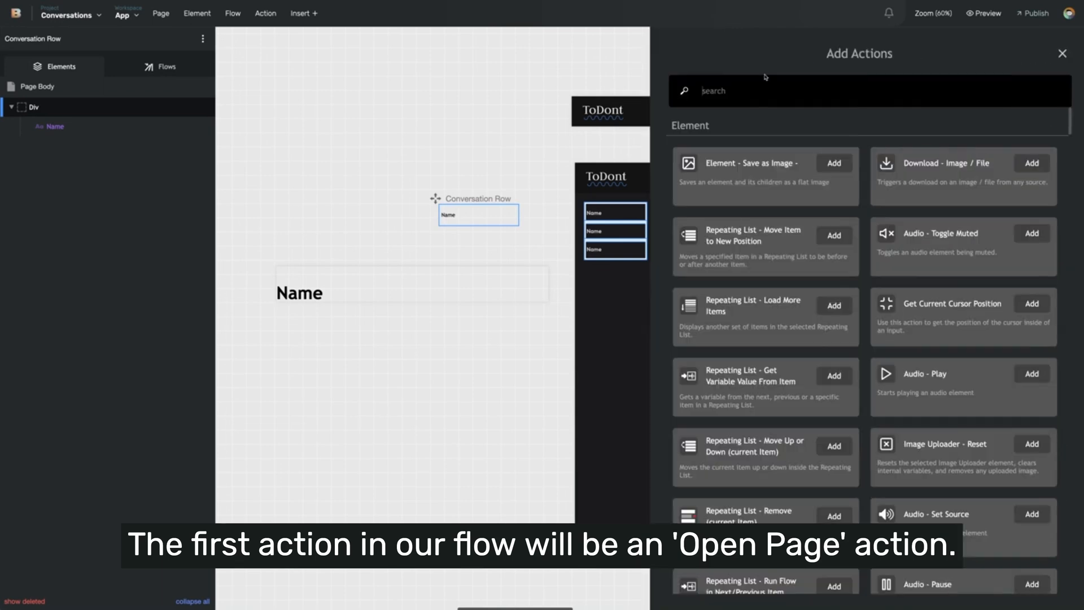
type("open page")
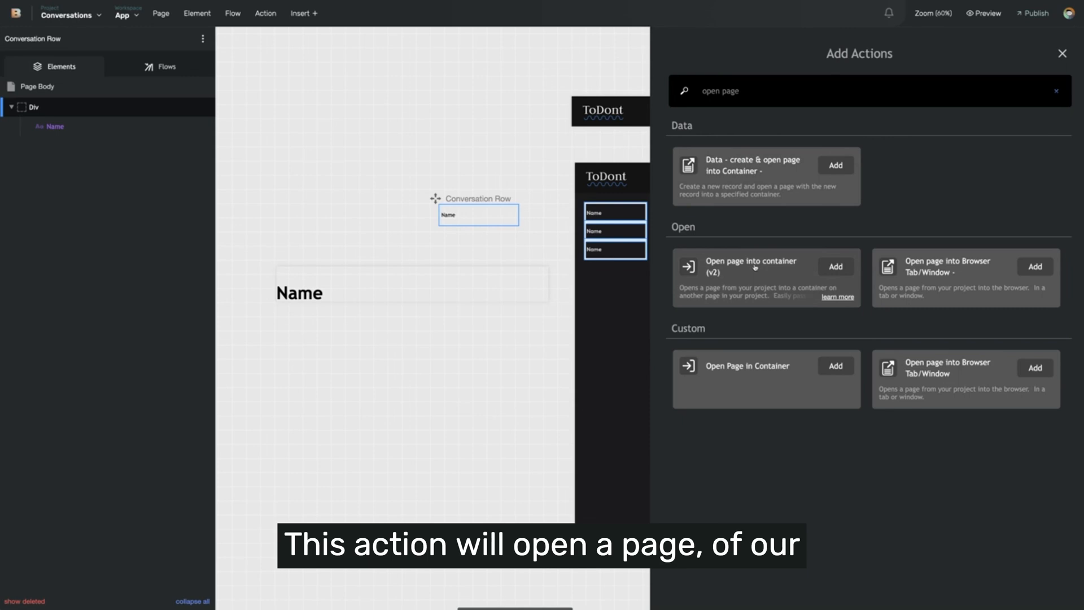
left_click(834, 266)
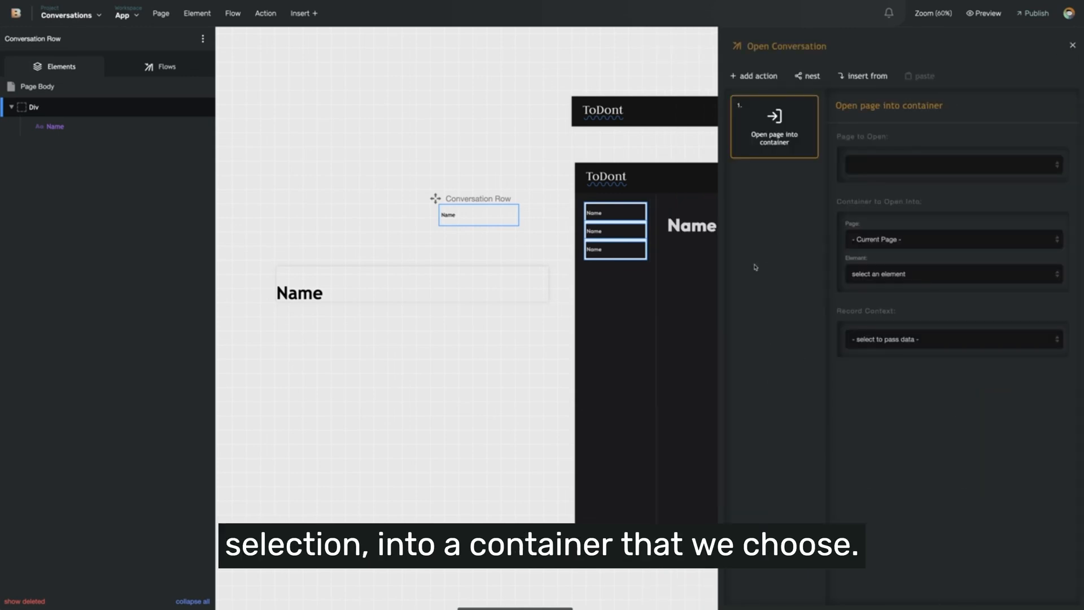
mouse_move(765, 269)
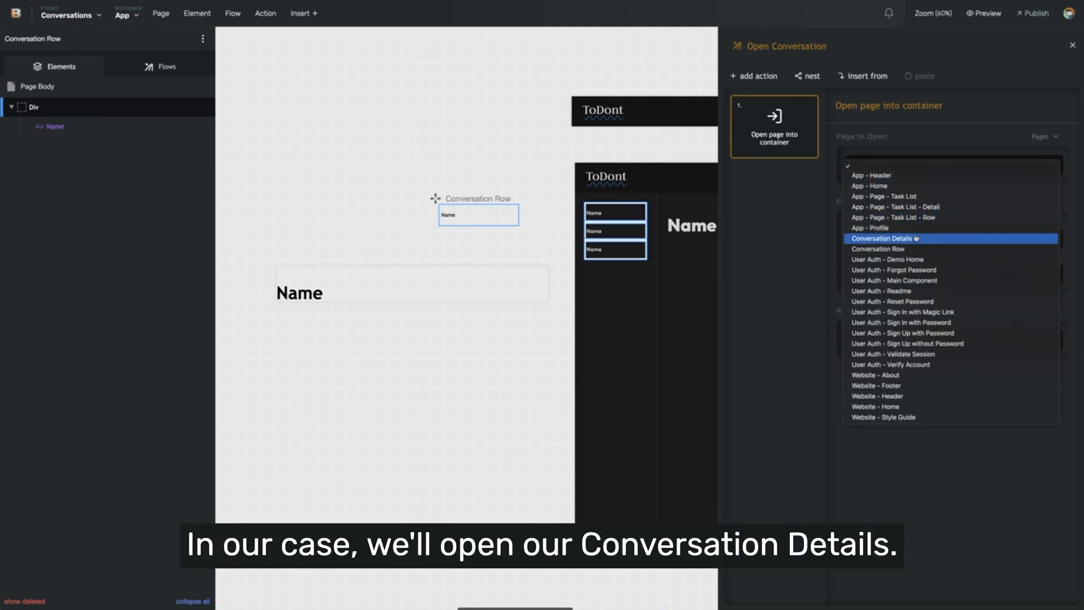
Have the action open Conversation Details into the Active Page component on App - Home.
left_click(885, 238)
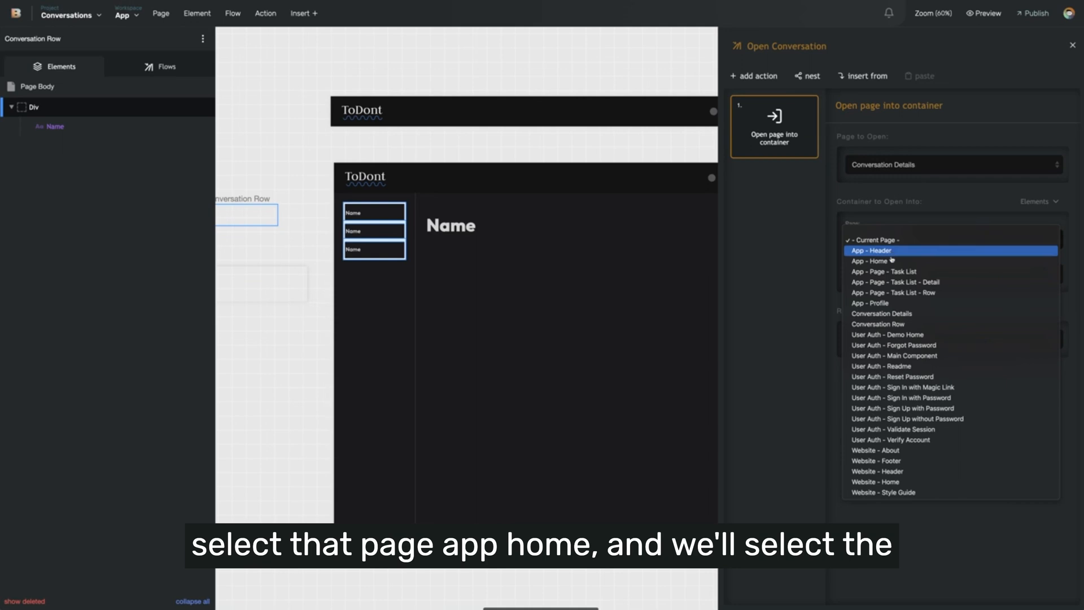
left_click(873, 261)
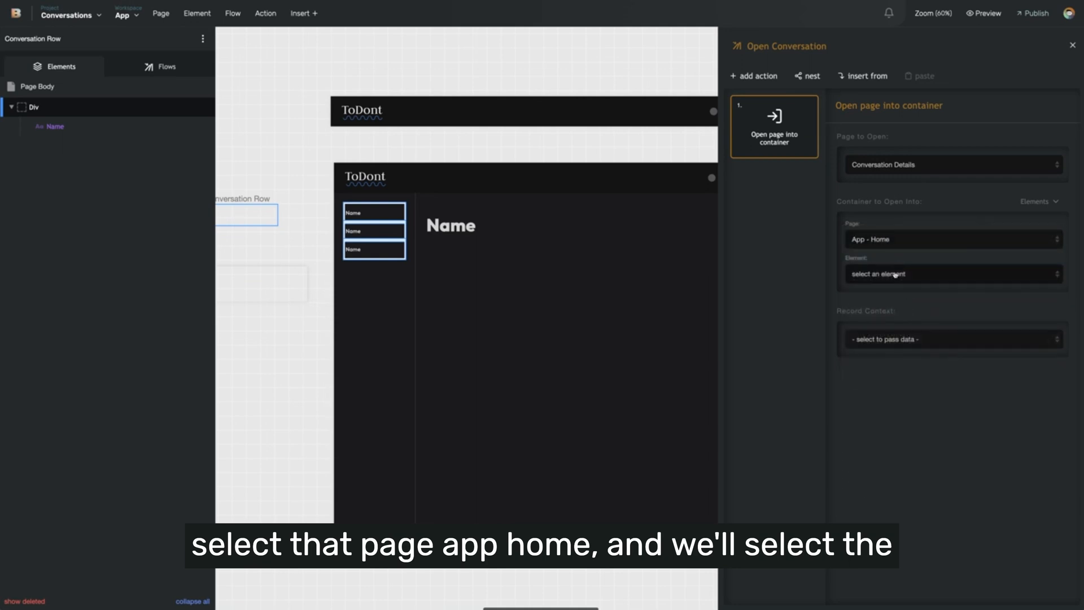
left_click(951, 274)
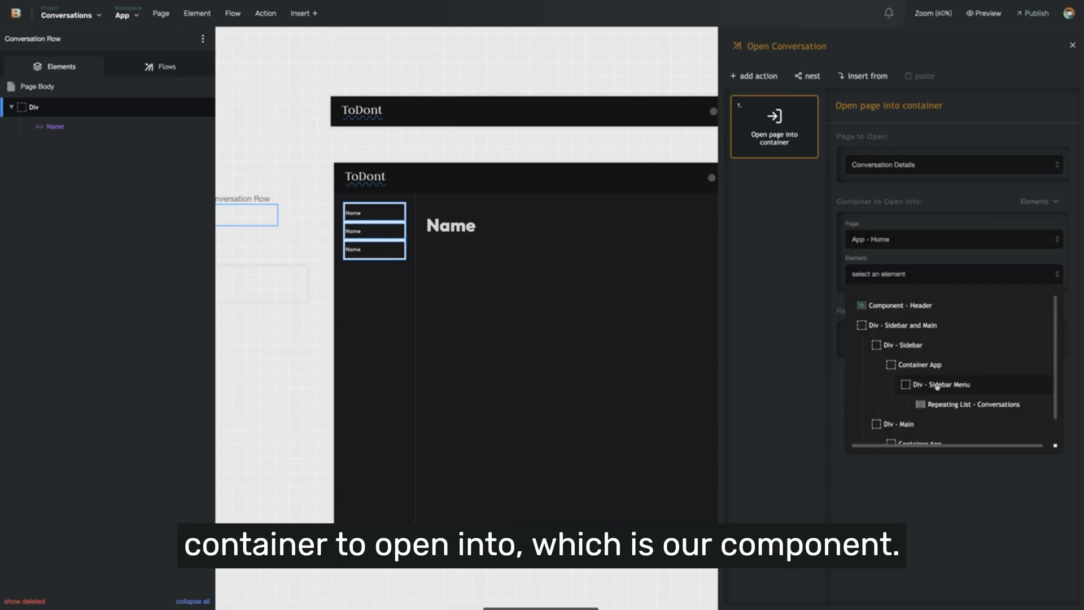
scroll("down", 3)
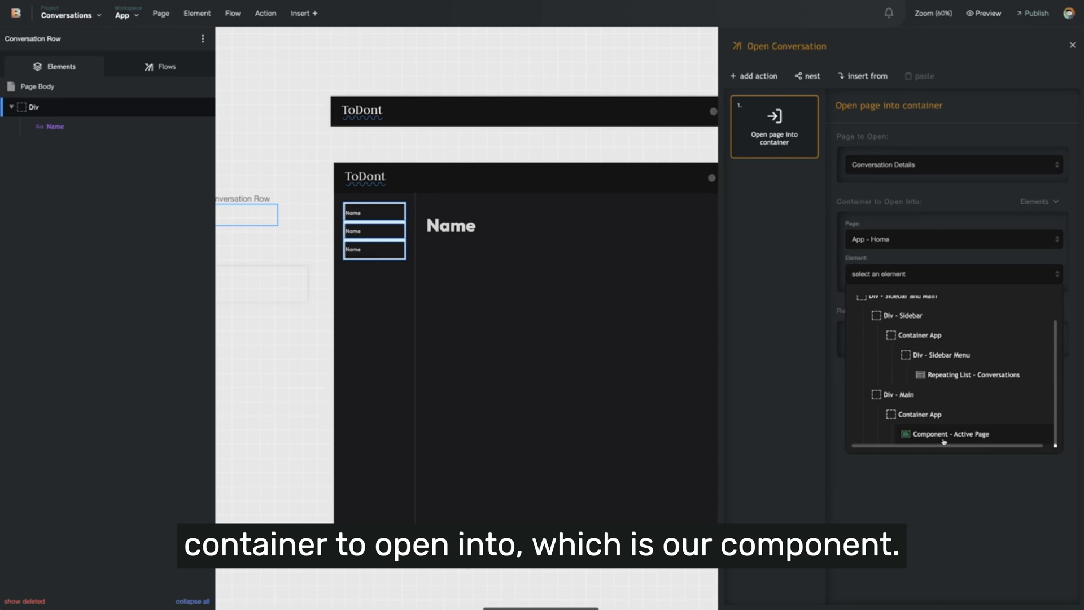
left_click(951, 433)
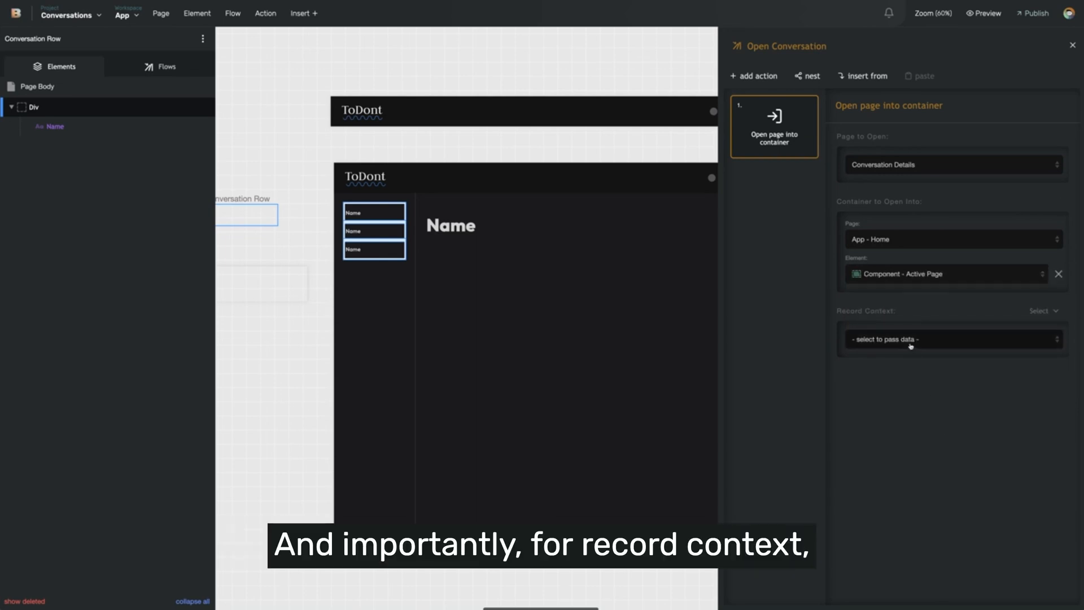
Pass the Current Record as the record context, then return to the flows list.
left_click(951, 339)
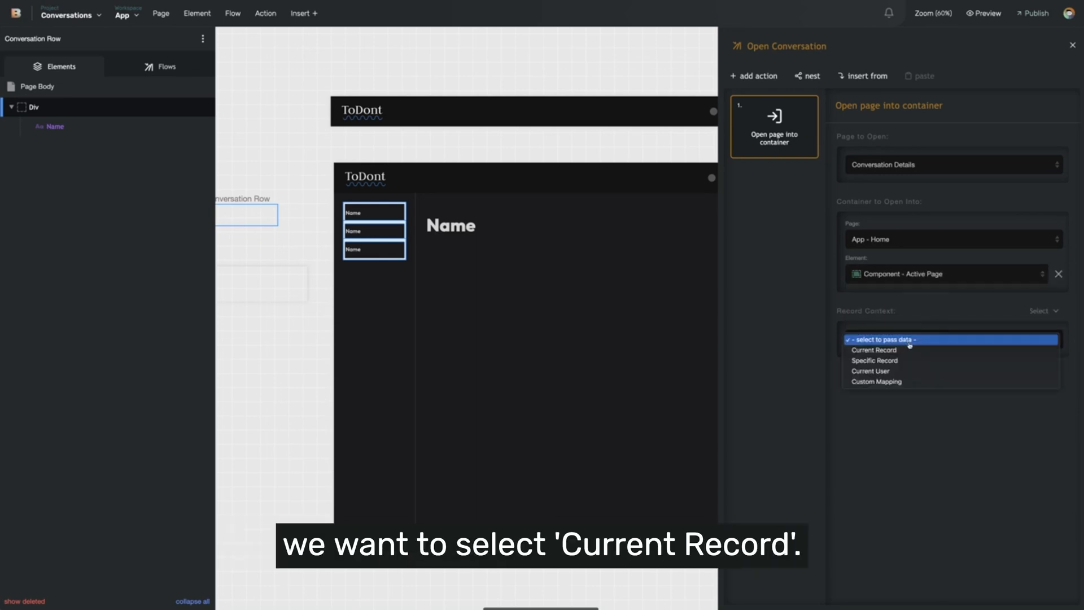
left_click(873, 351)
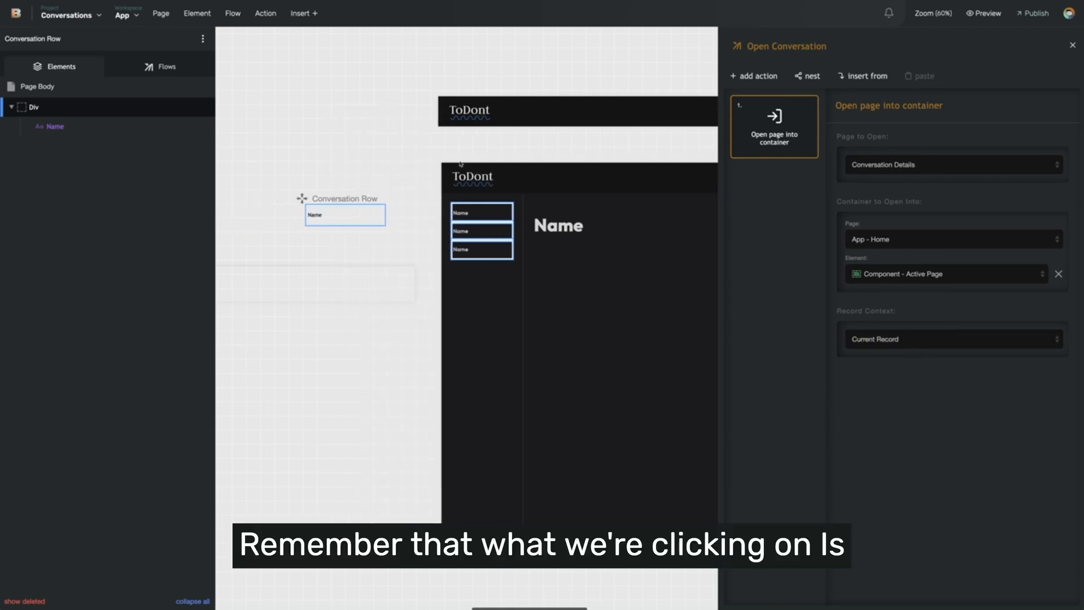
mouse_move(375, 228)
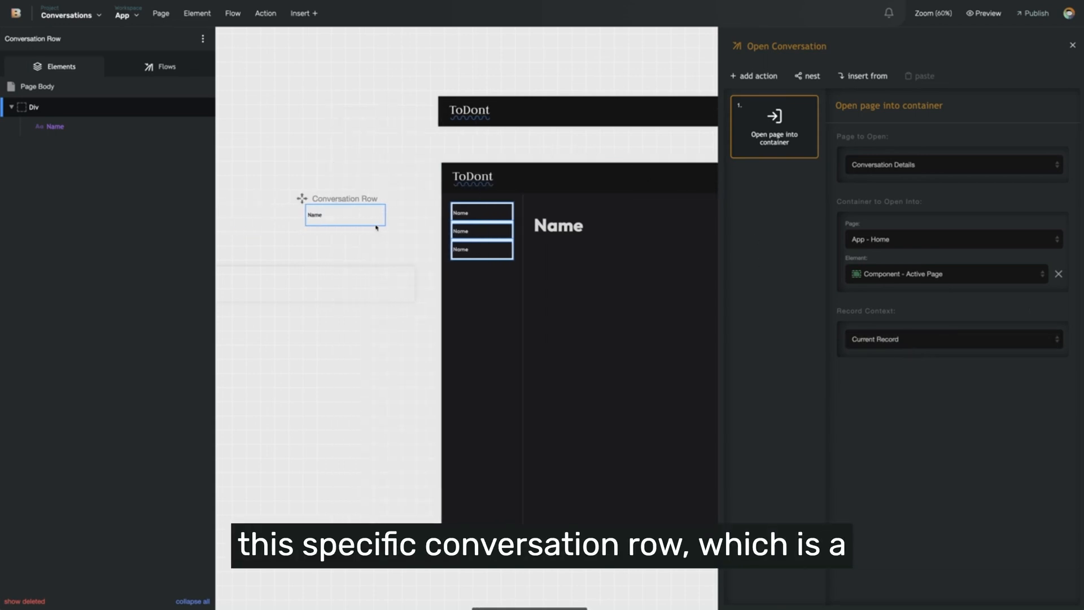
mouse_move(373, 224)
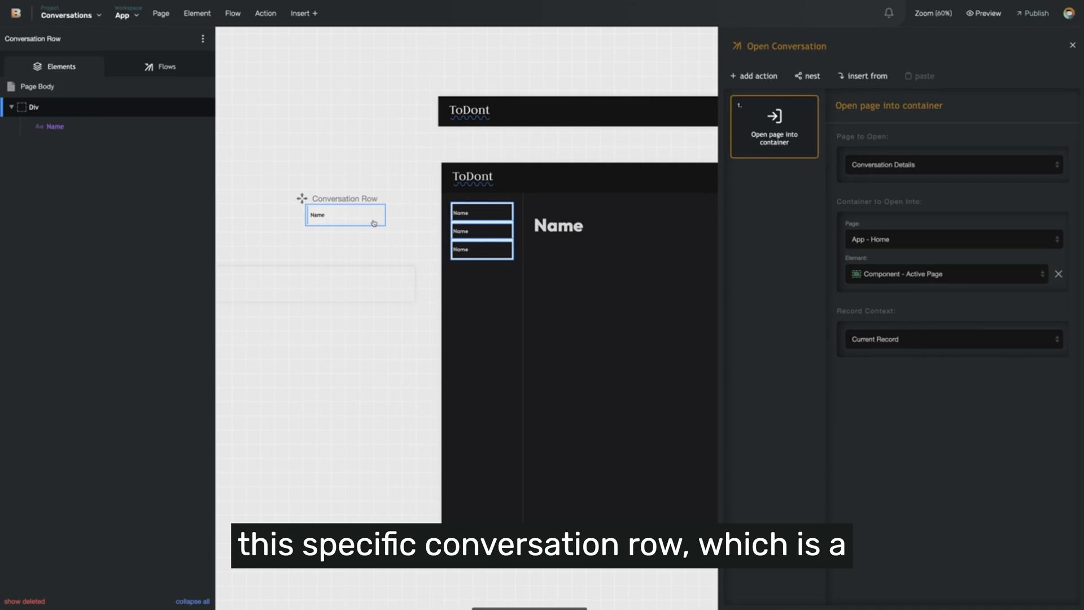
mouse_move(375, 220)
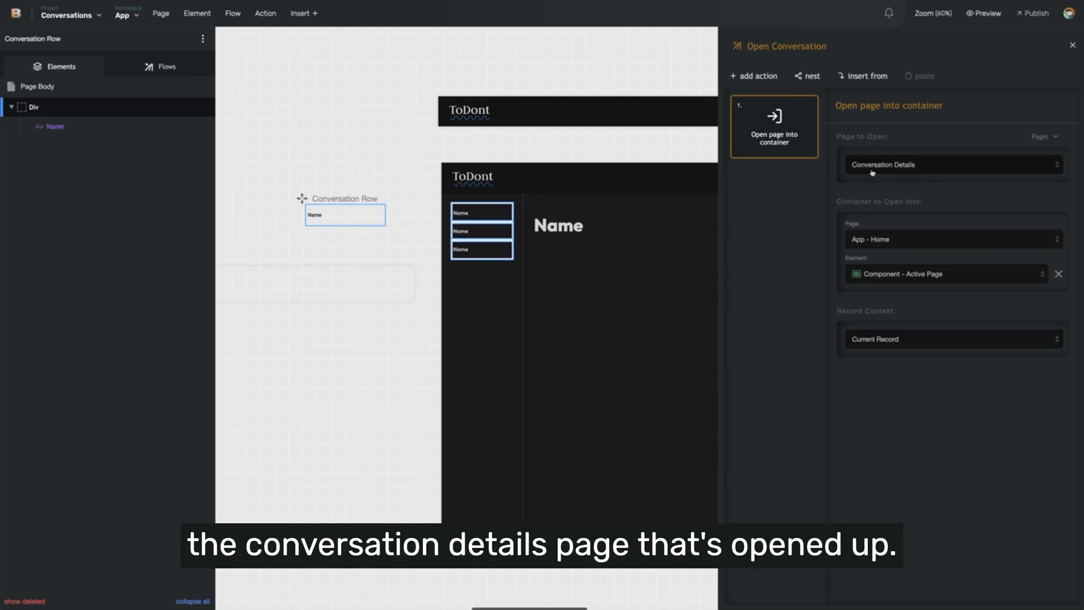
mouse_move(793, 220)
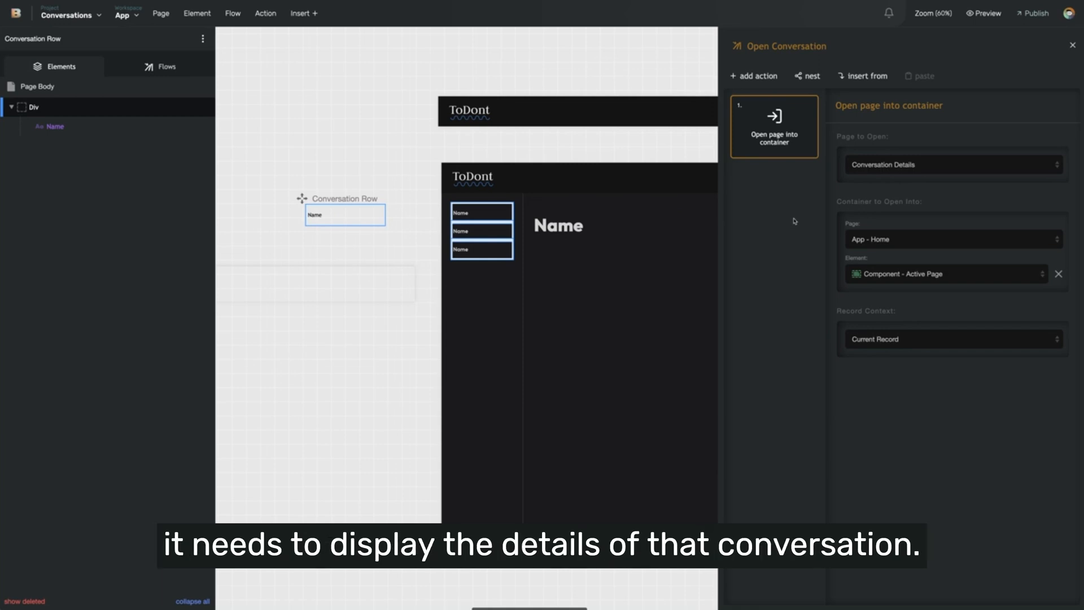
left_click(164, 67)
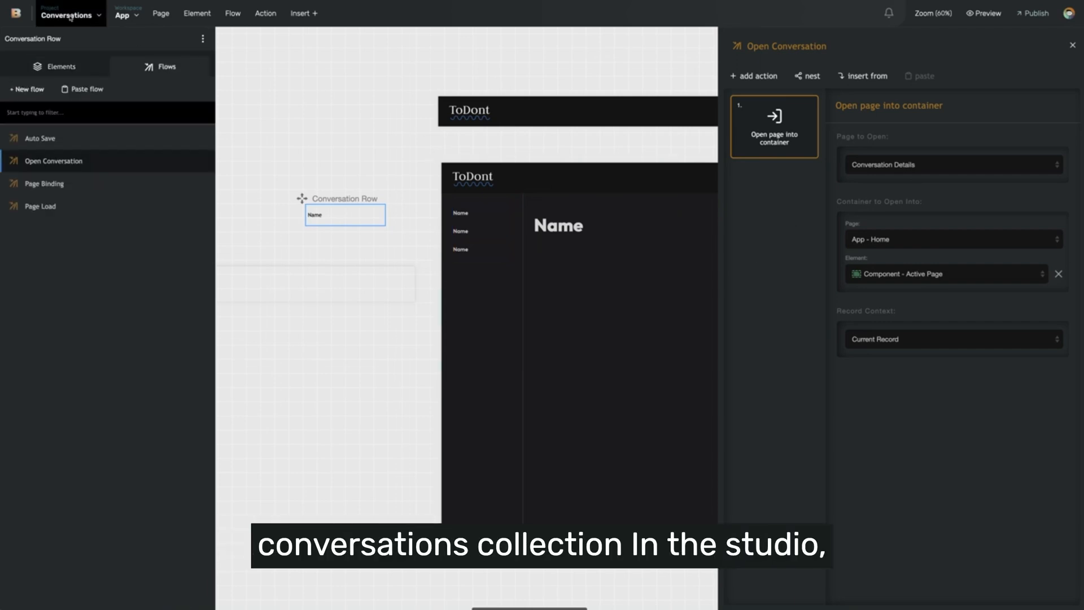
Add Conversations records named Nutrition and Home repair.
left_click(69, 15)
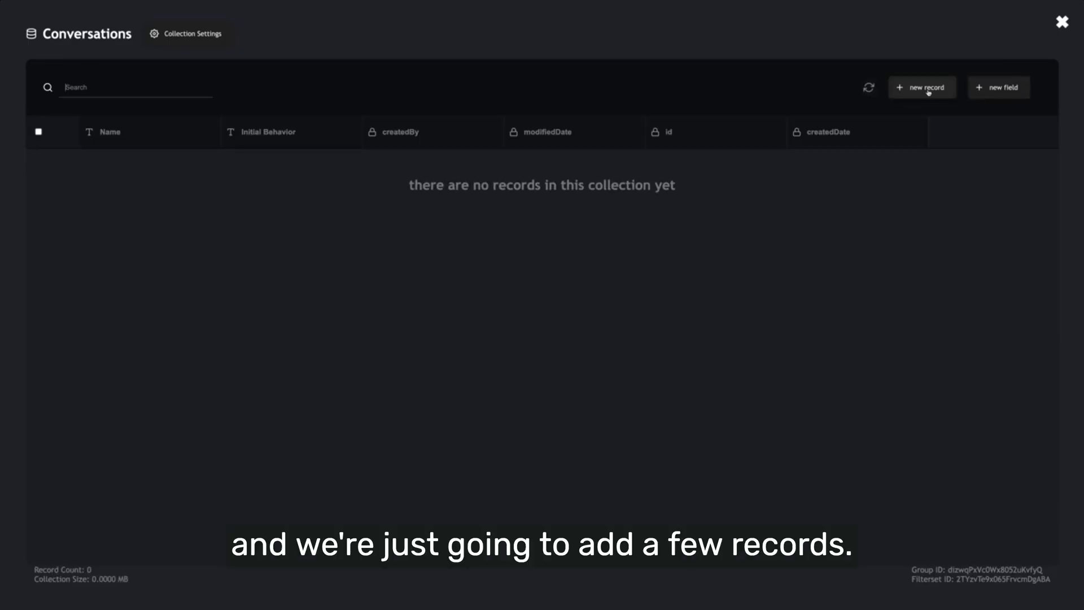
left_click(922, 87)
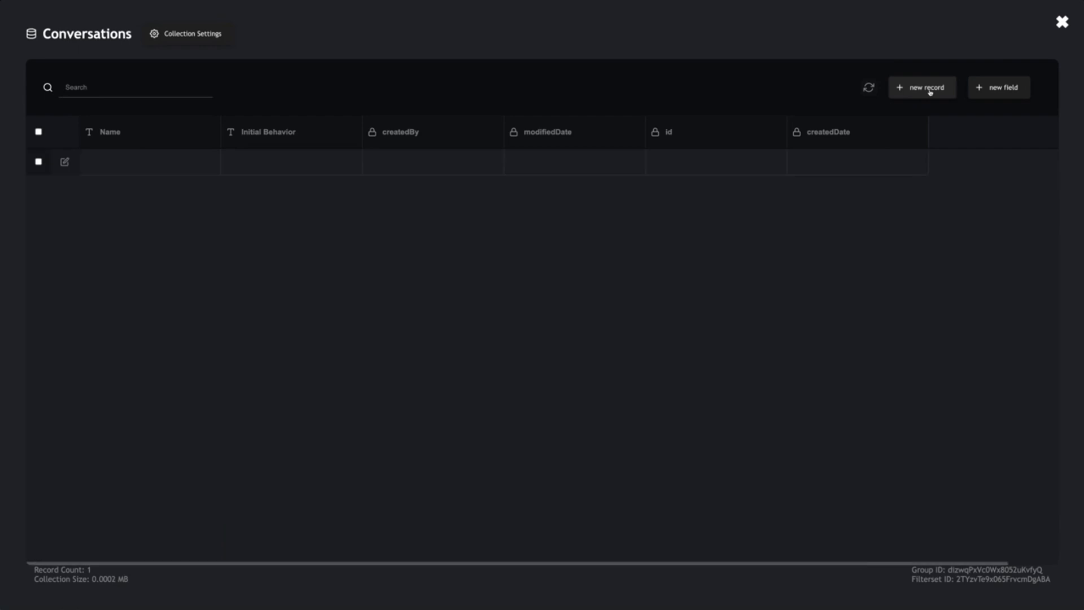
type("Nutrition")
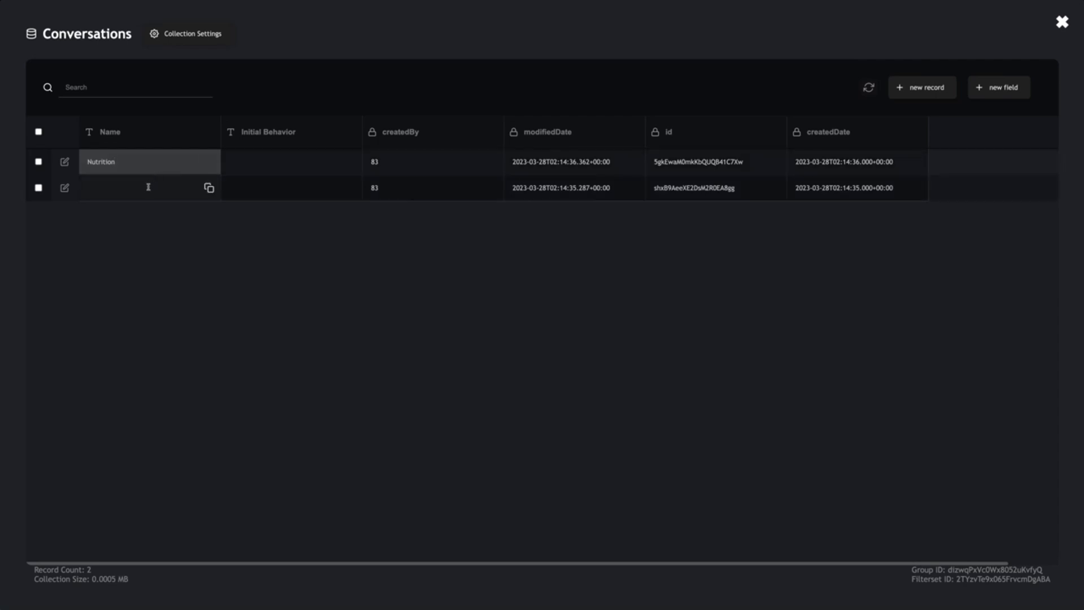
type("Home")
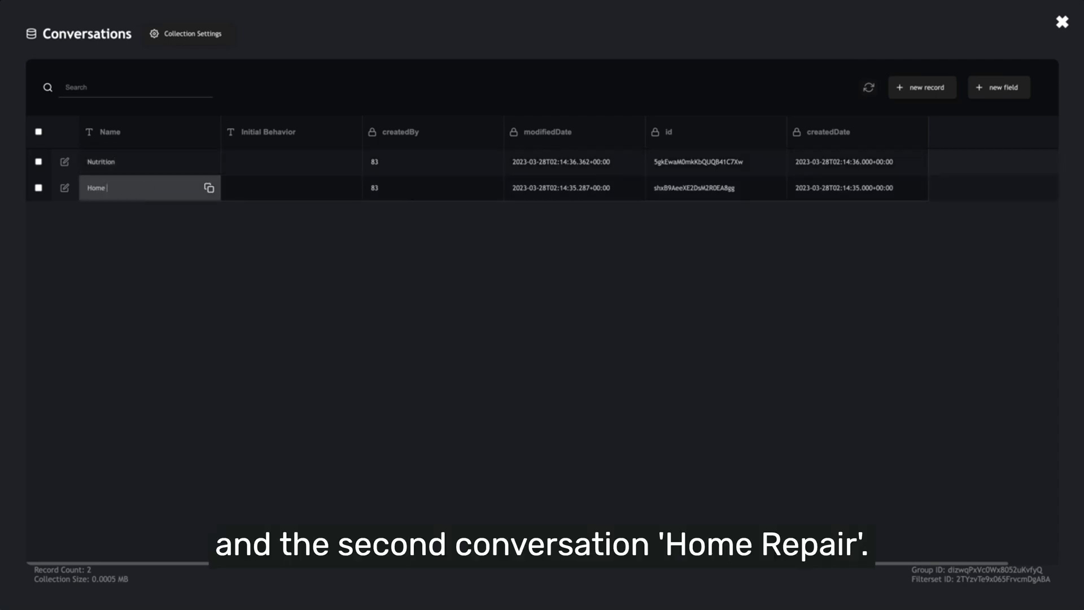
type("repair")
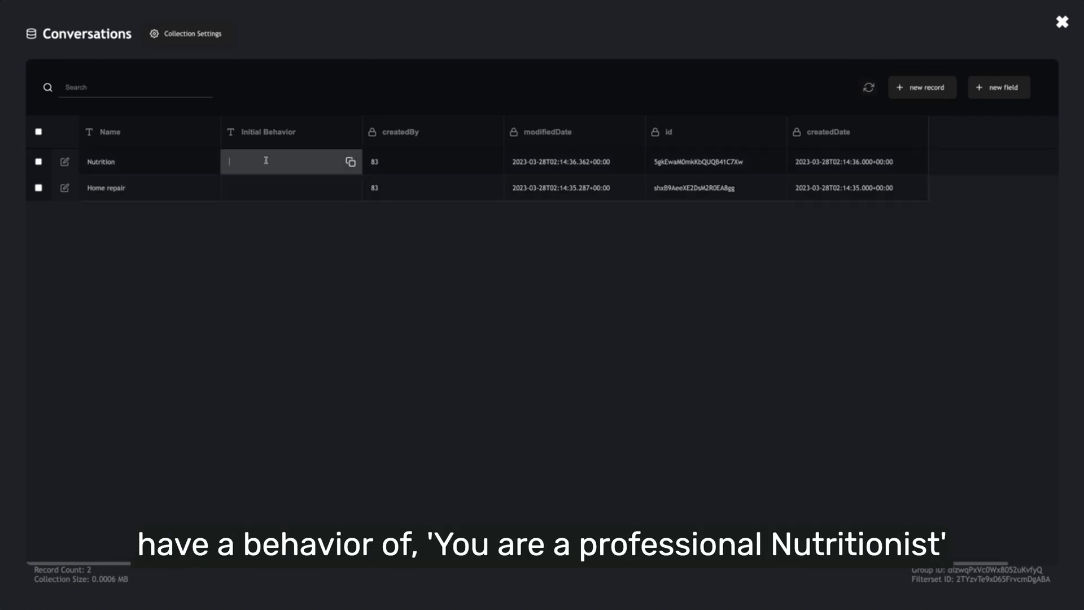
Fill each record's Initial Behavior with a 'You are a professional...' prompt.
type("You are a")
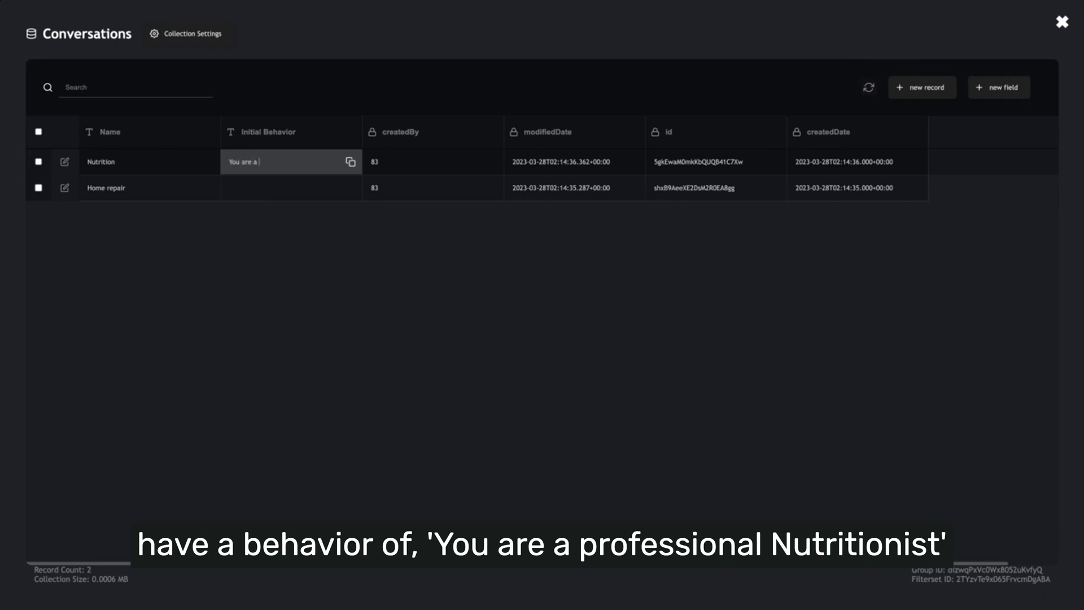
type("professional nutritionist")
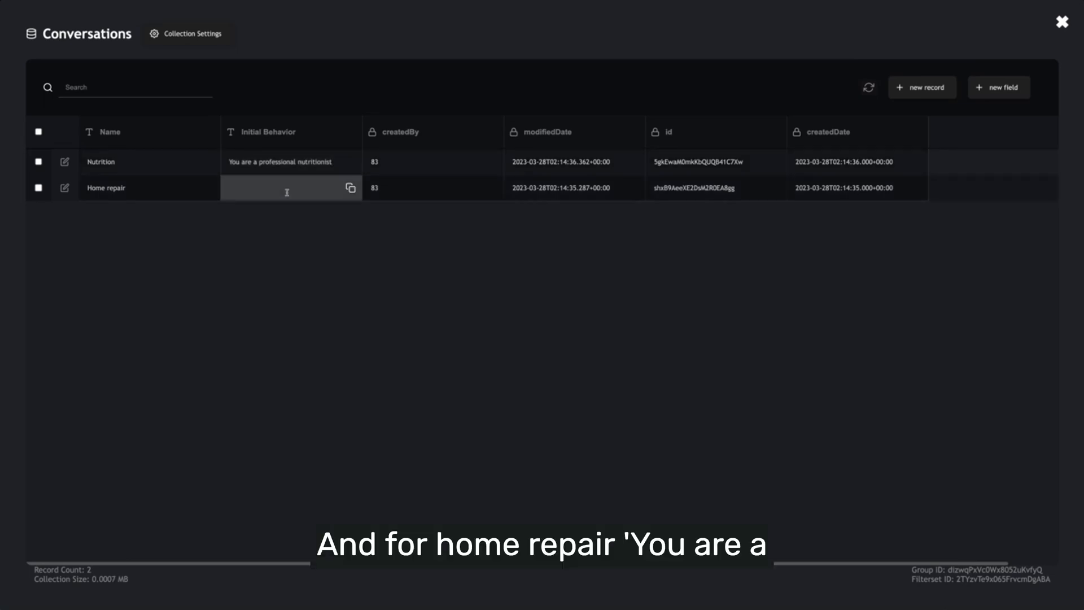
type("You are a professional home repair p")
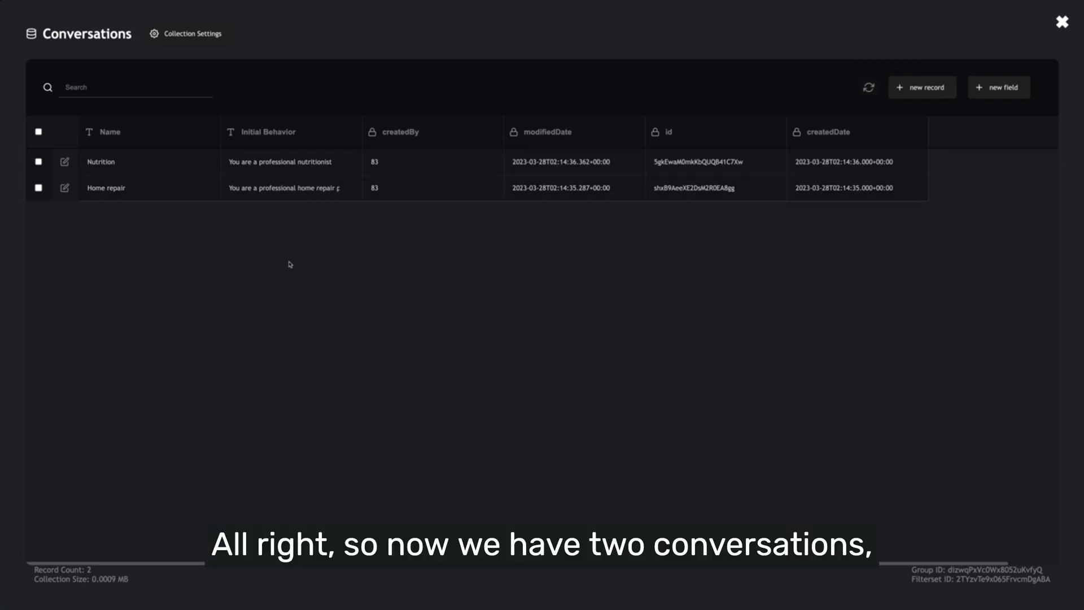
mouse_move(291, 222)
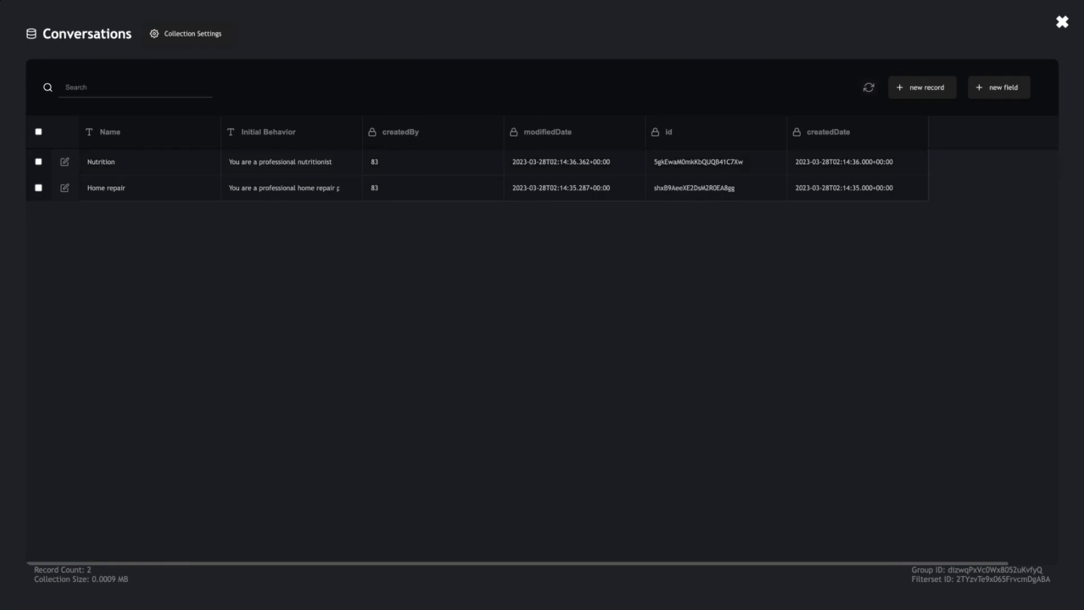
Run the preview, enter the dashboard and select the Nutrition and Home repair sidebar conversations.
left_click(1062, 21)
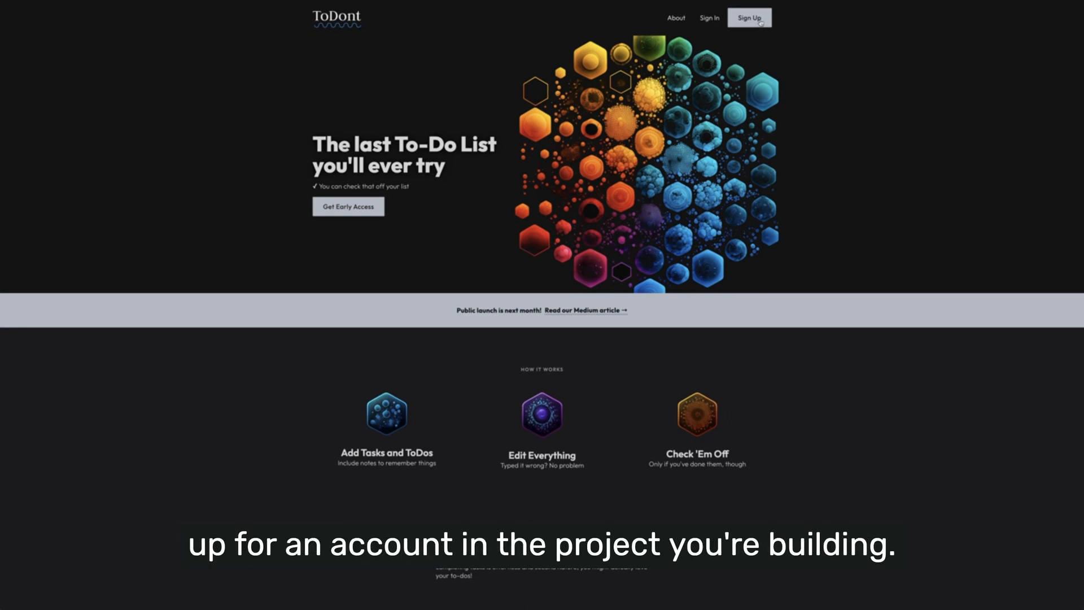
left_click(749, 17)
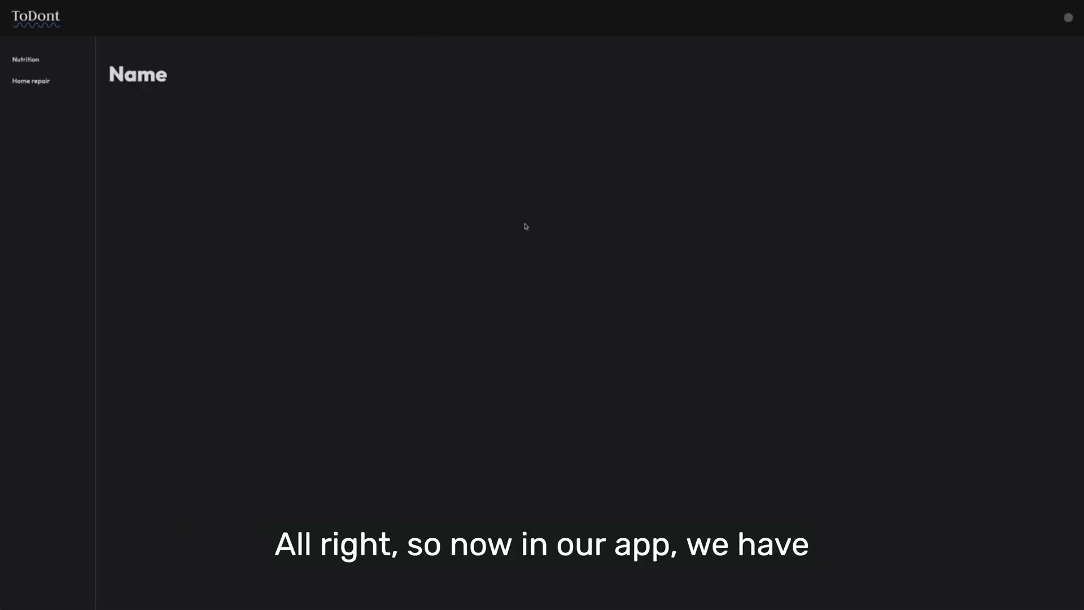
left_click(32, 82)
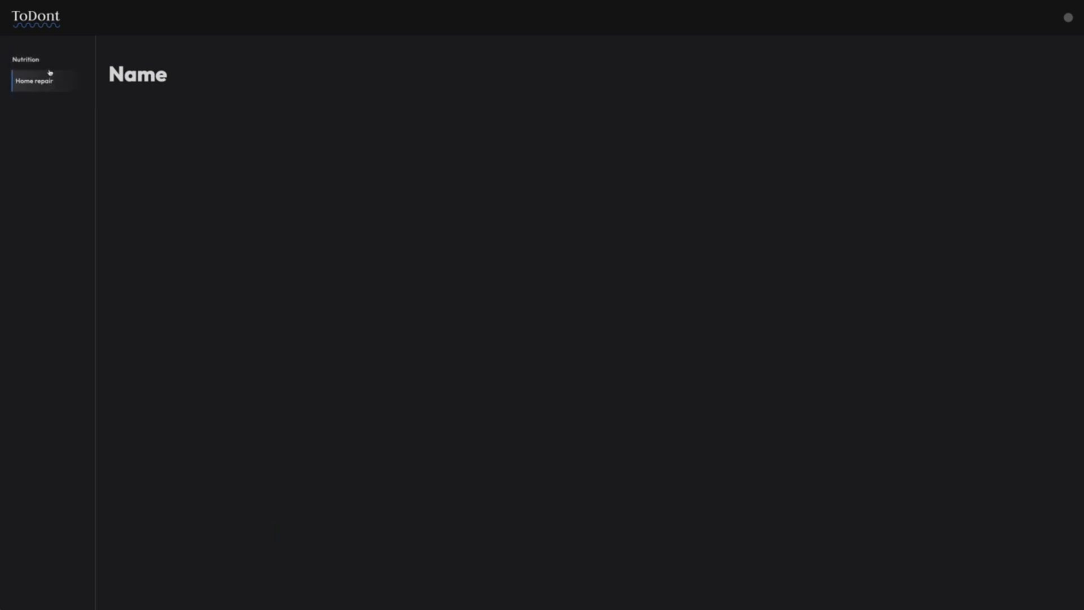
left_click(26, 59)
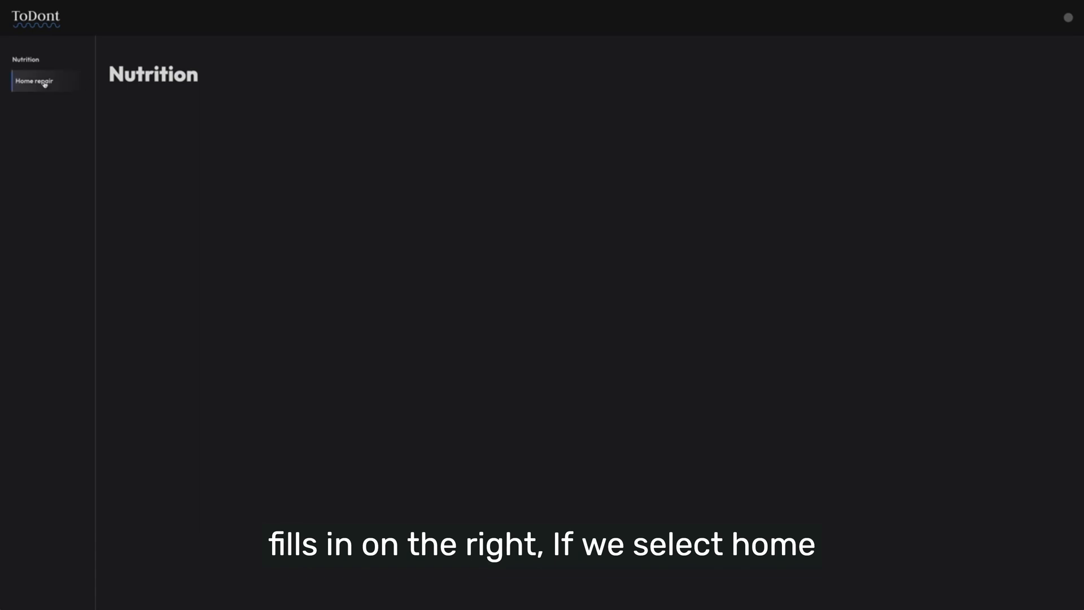
left_click(31, 81)
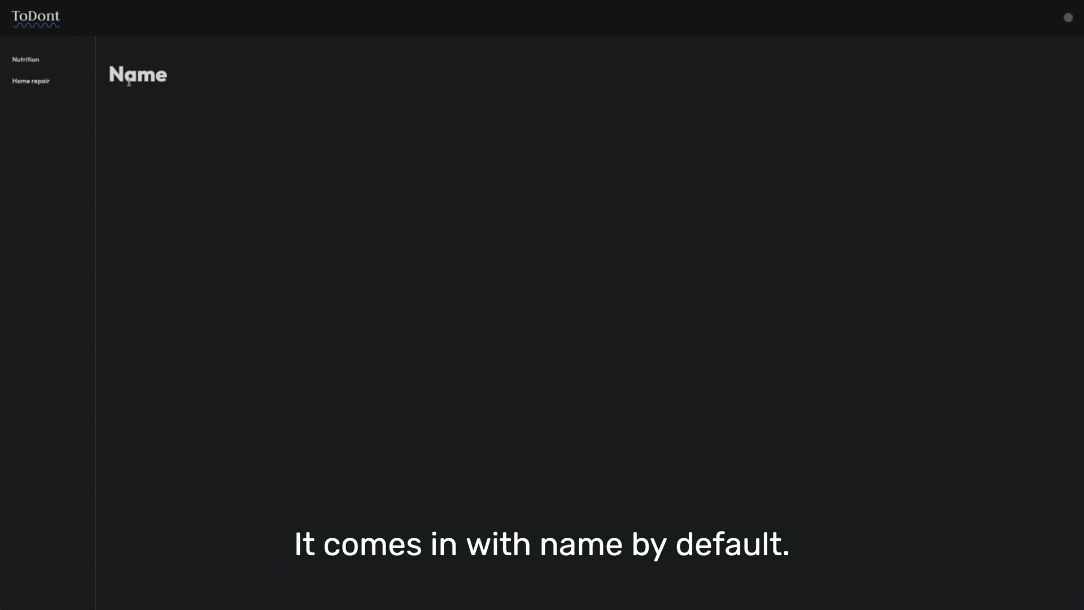
mouse_move(174, 80)
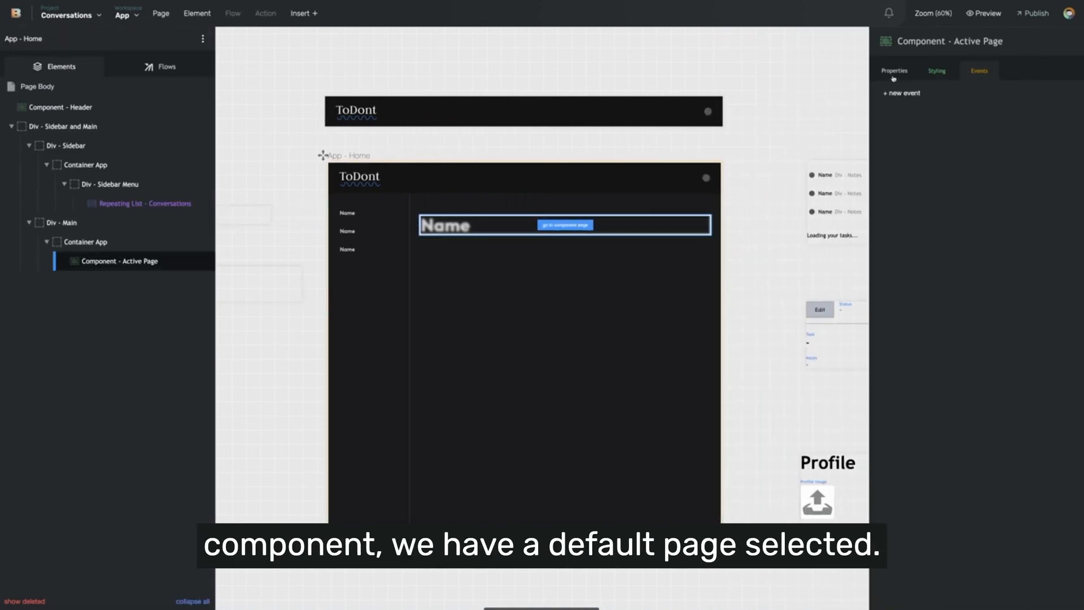
Clear the Active Page component's default Component Page and return to the preview.
left_click(975, 40)
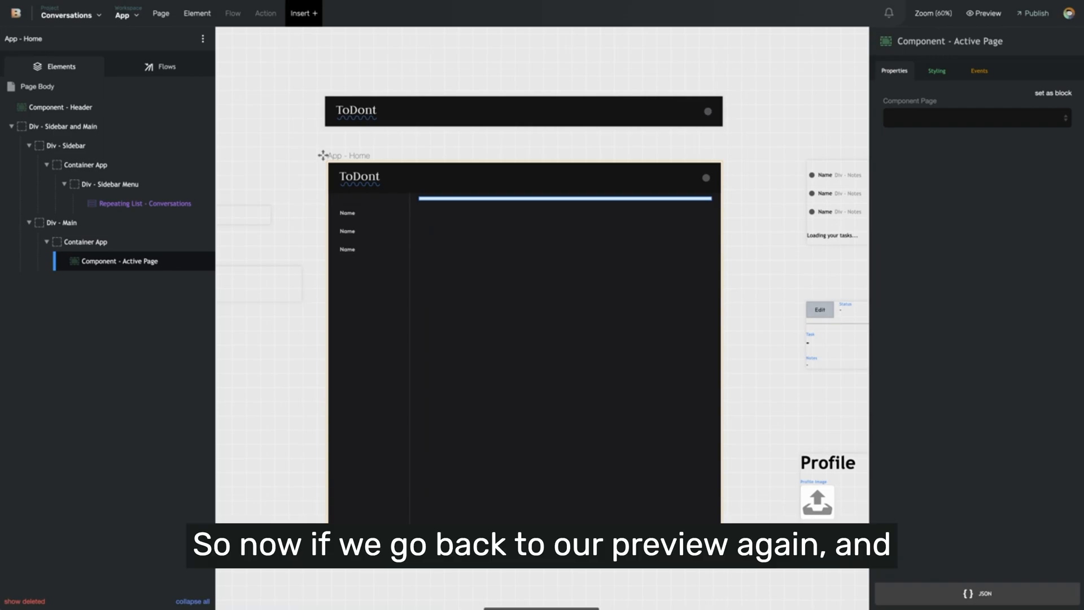
left_click(987, 12)
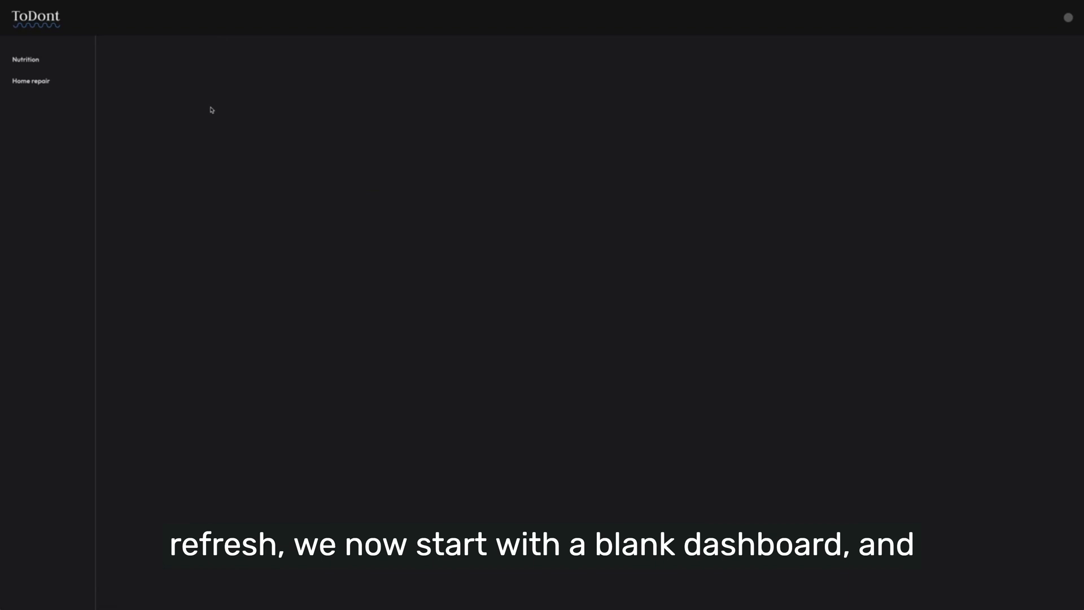
Select Nutrition then Home repair to see each name fill the details heading.
left_click(26, 59)
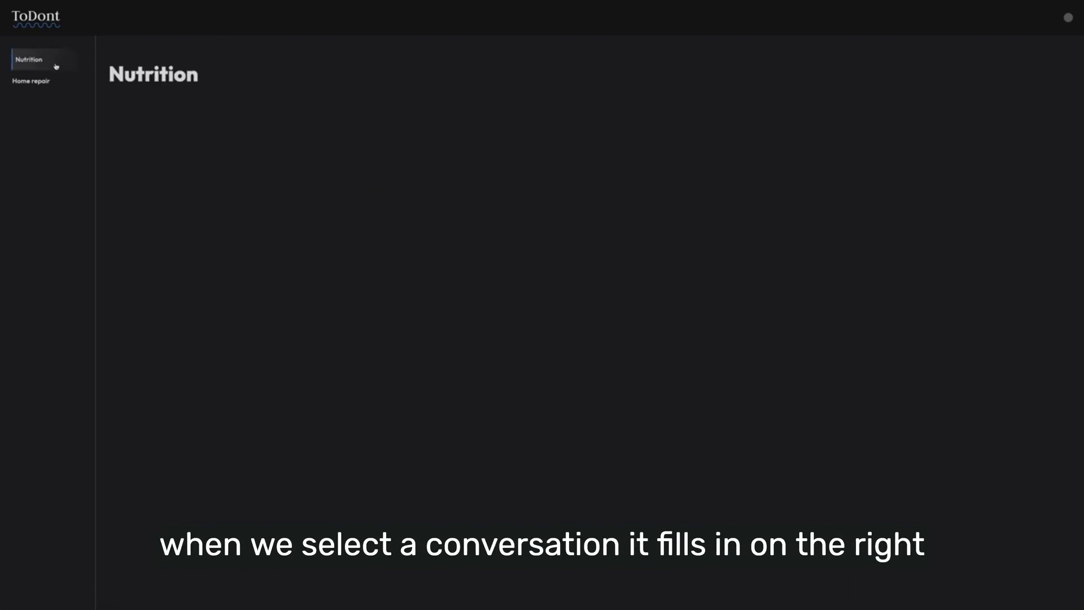
left_click(37, 82)
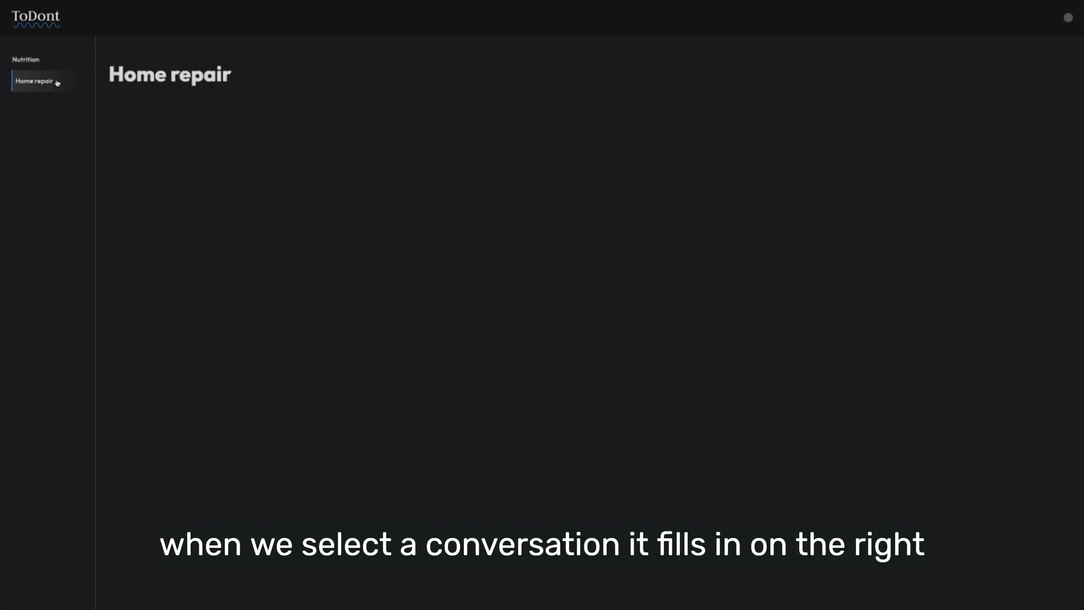